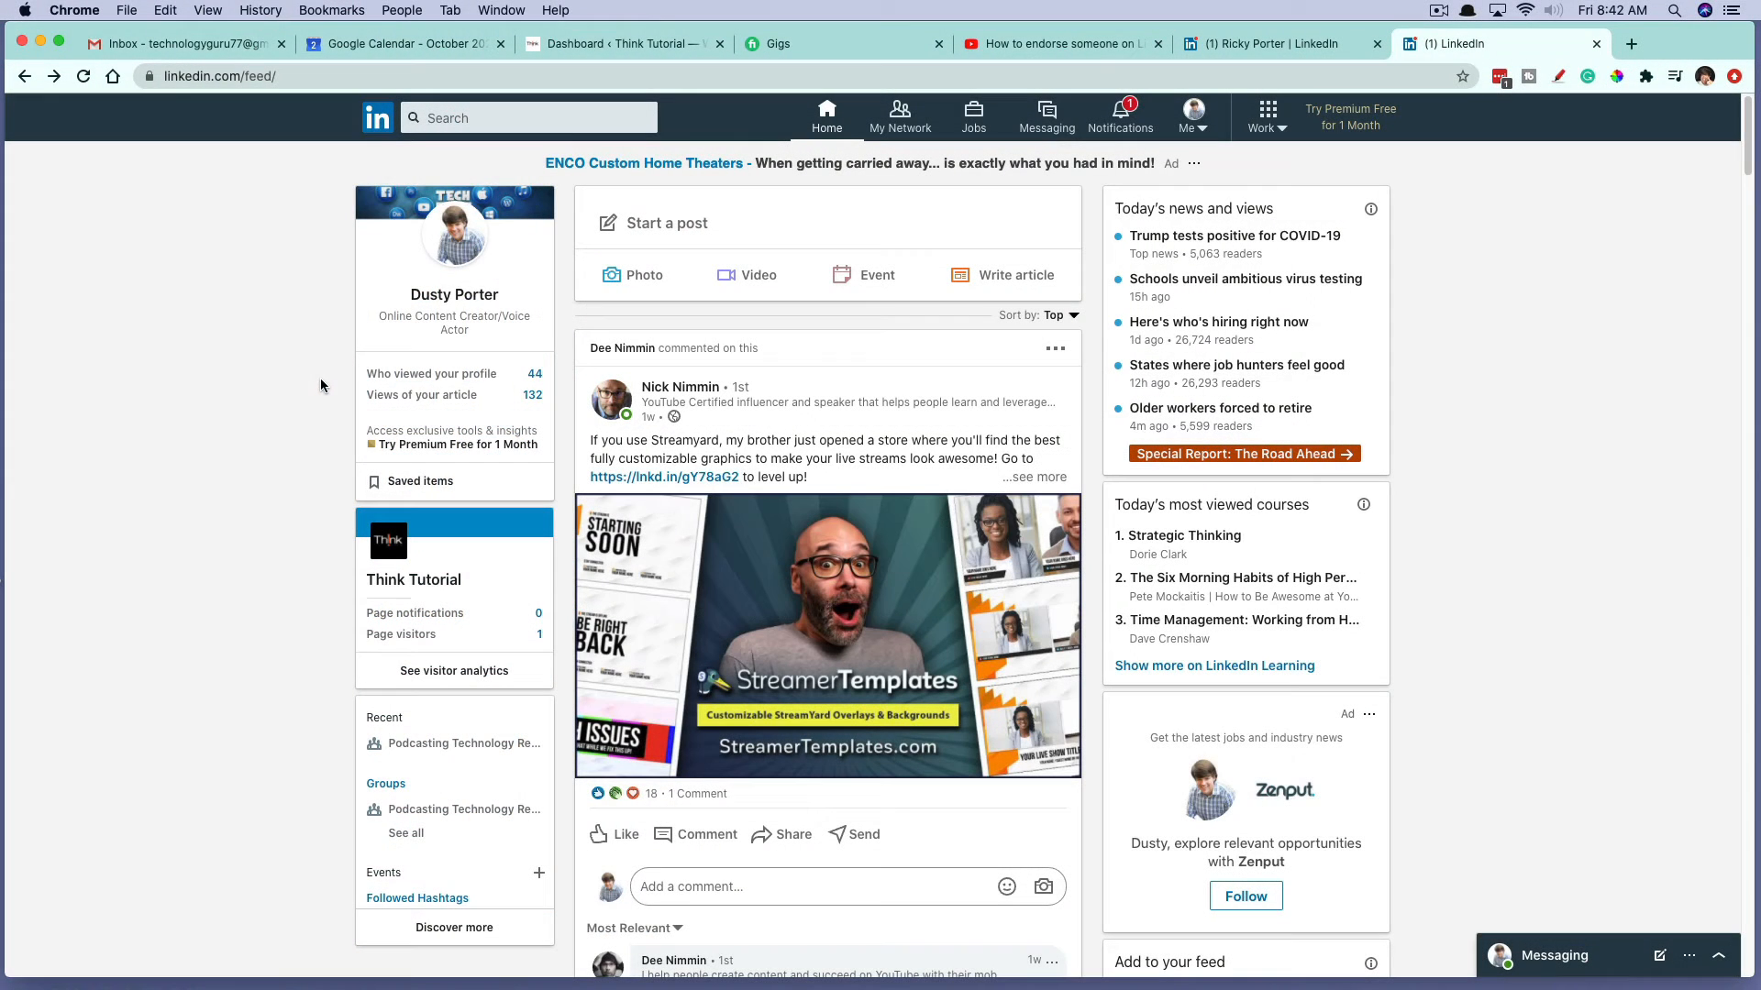
{"action": "left_click", "coordinate": [528, 116]}
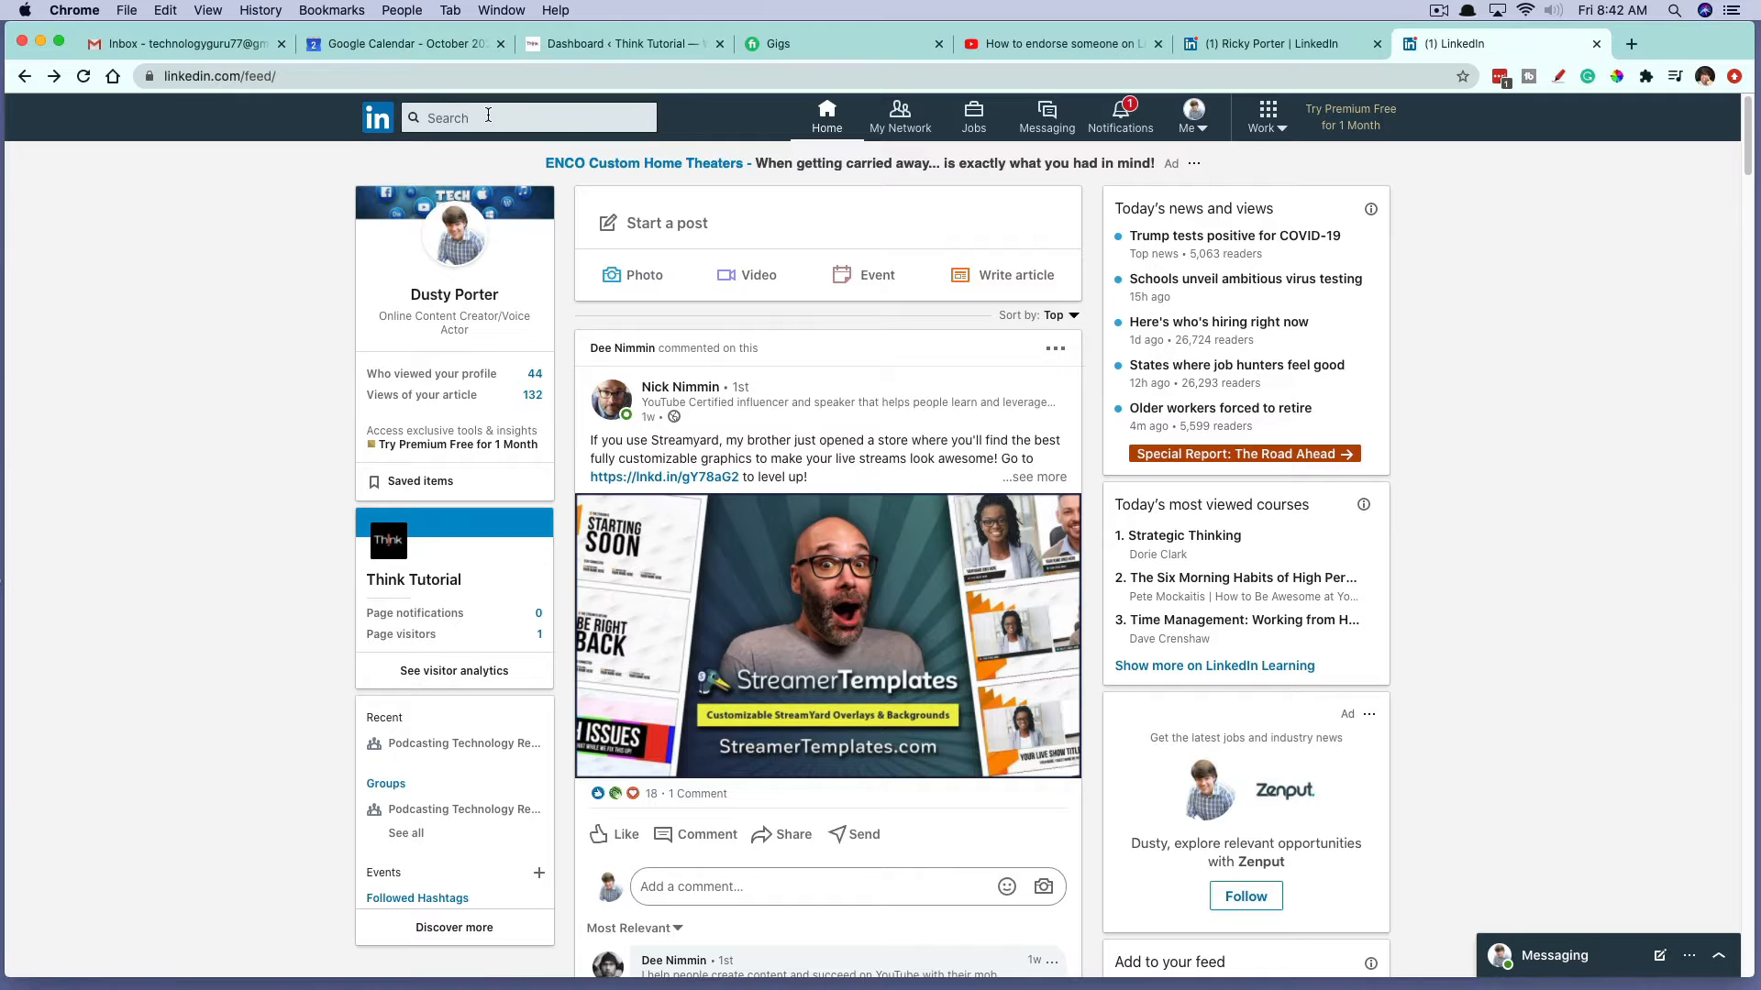
{"action": "left_click", "coordinate": [529, 116]}
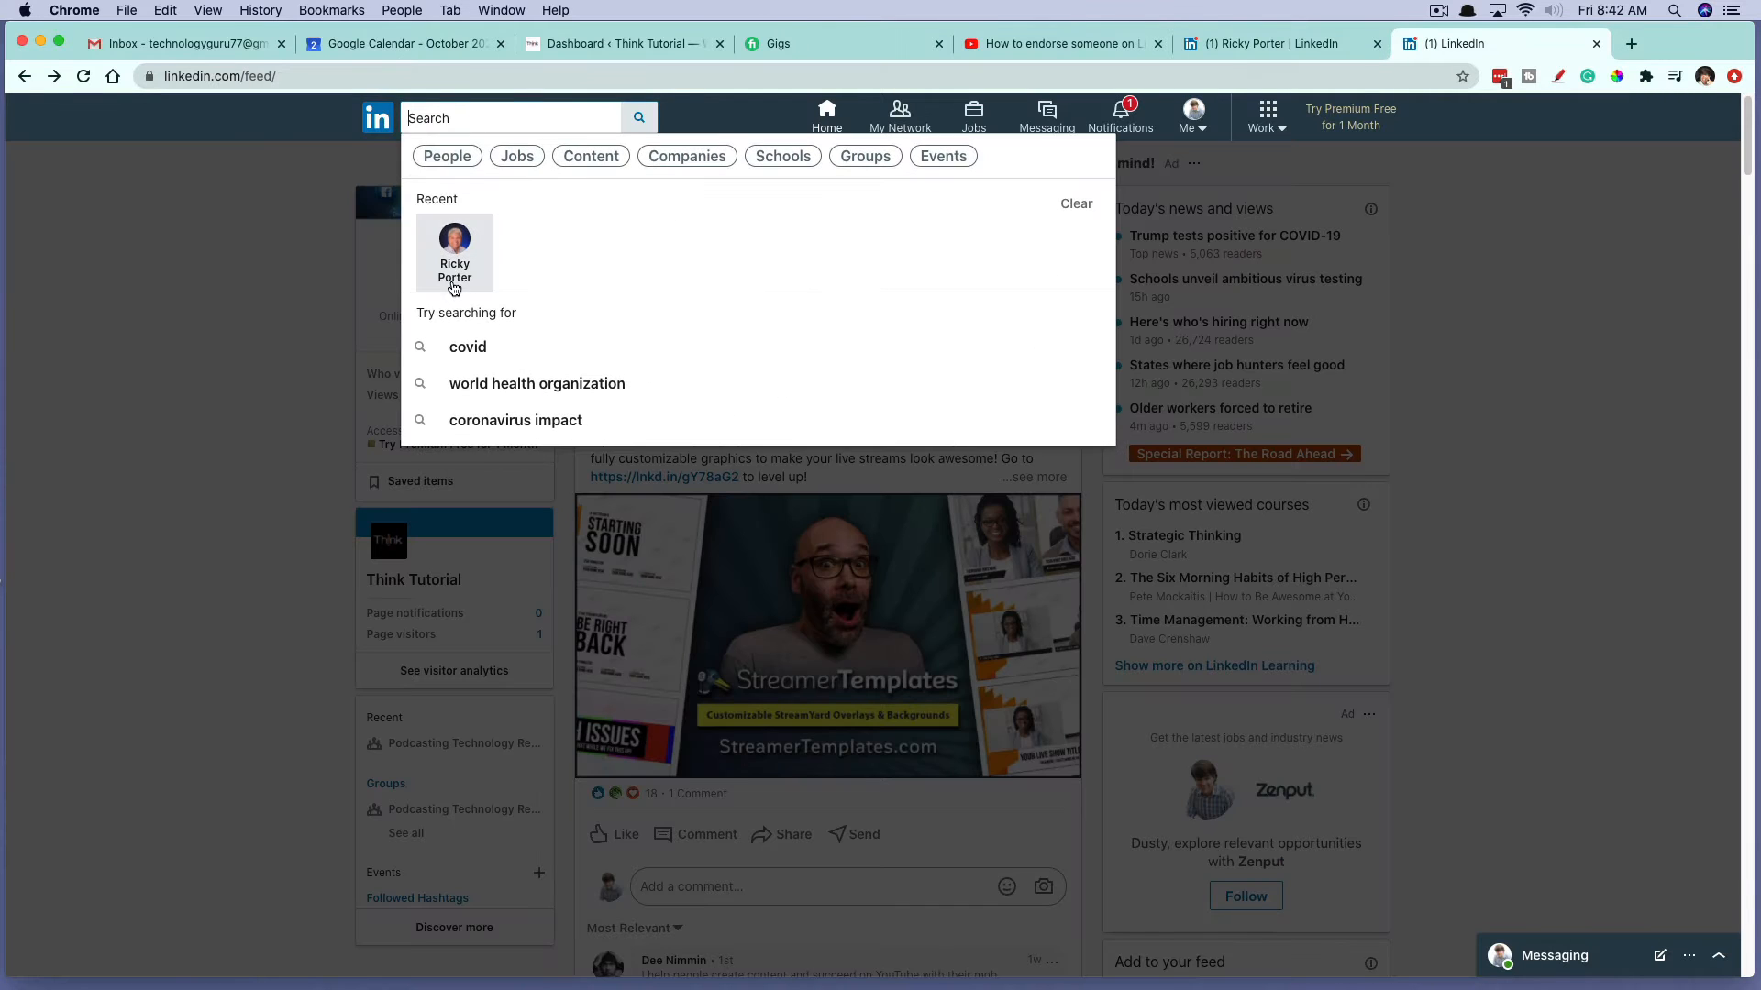
{"action": "left_click", "coordinate": [454, 244]}
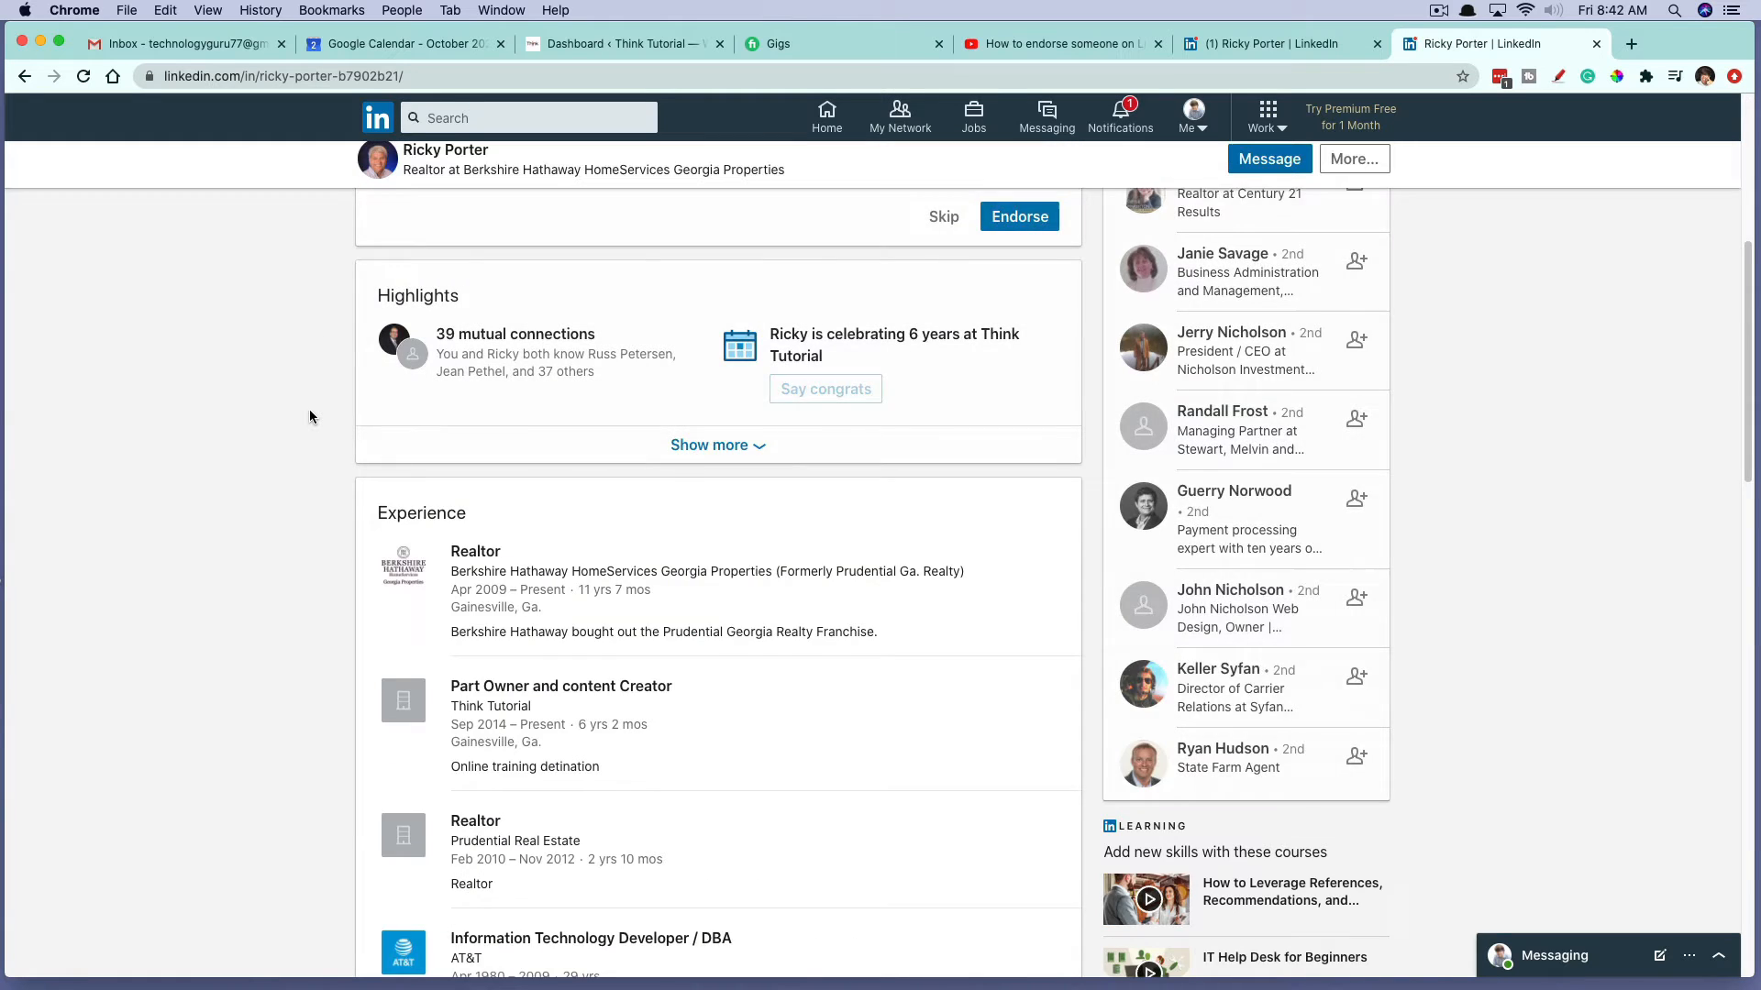
{"action": "scroll", "scroll_direction": "down", "scroll_amount": 3}
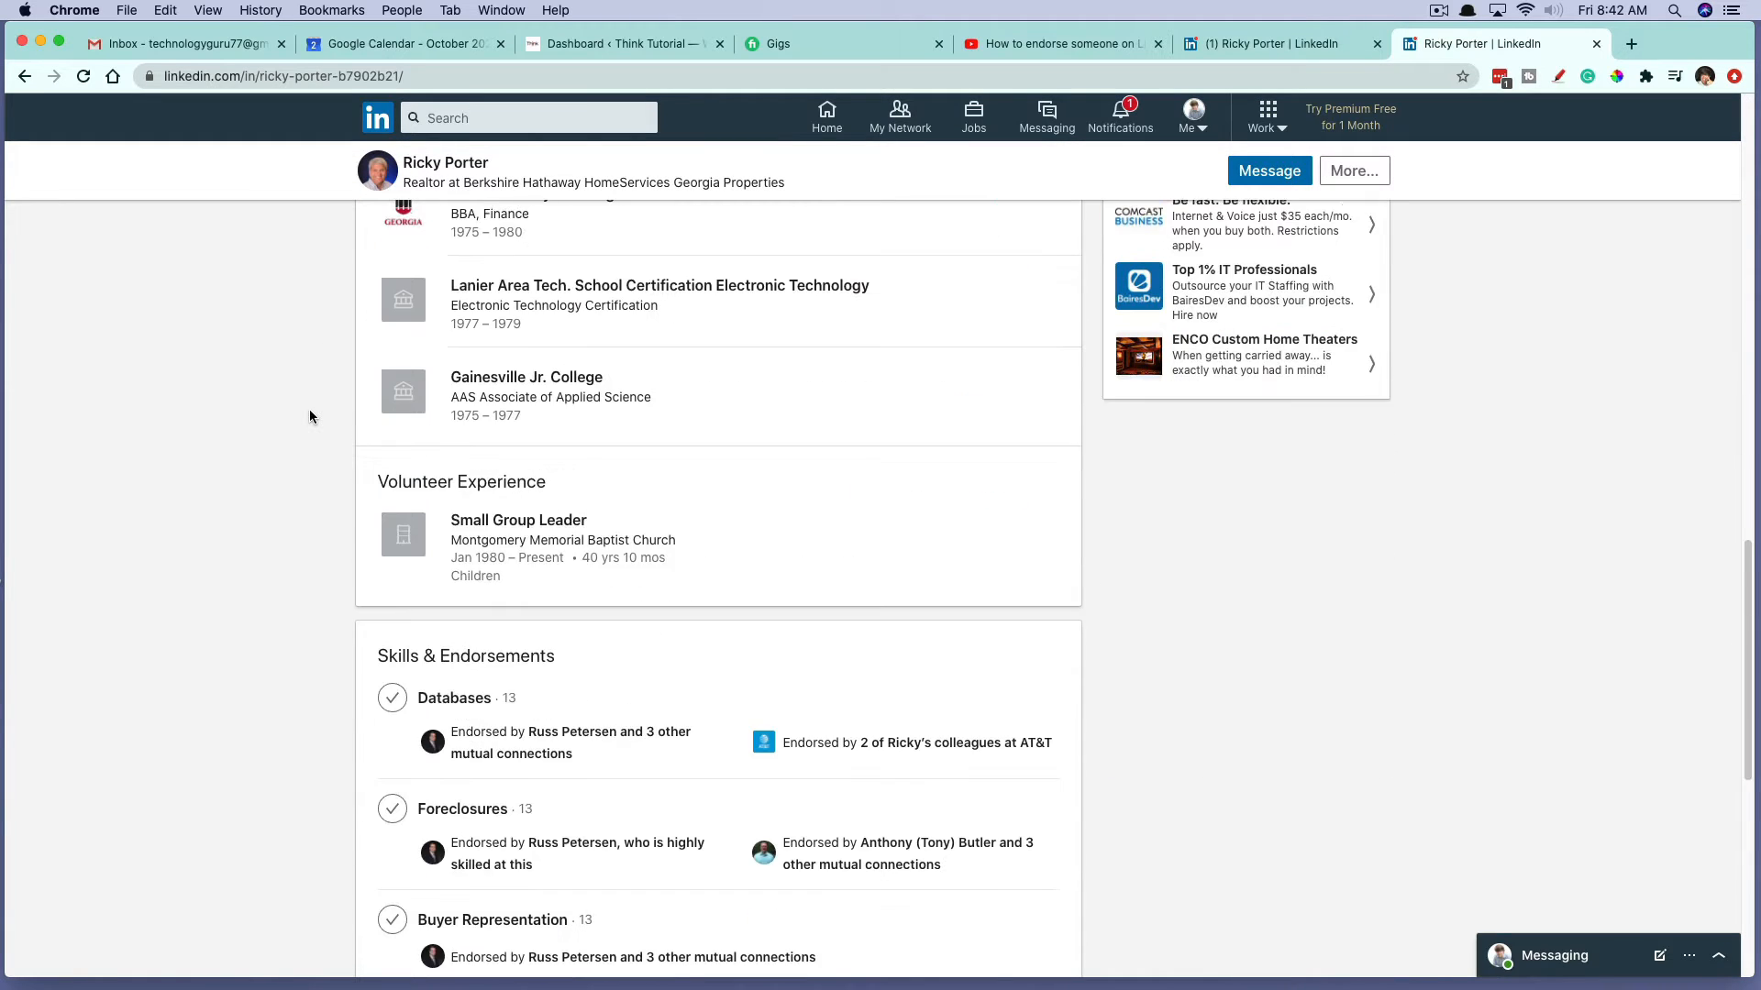
{"action": "scroll", "scroll_direction": "down", "scroll_amount": 3}
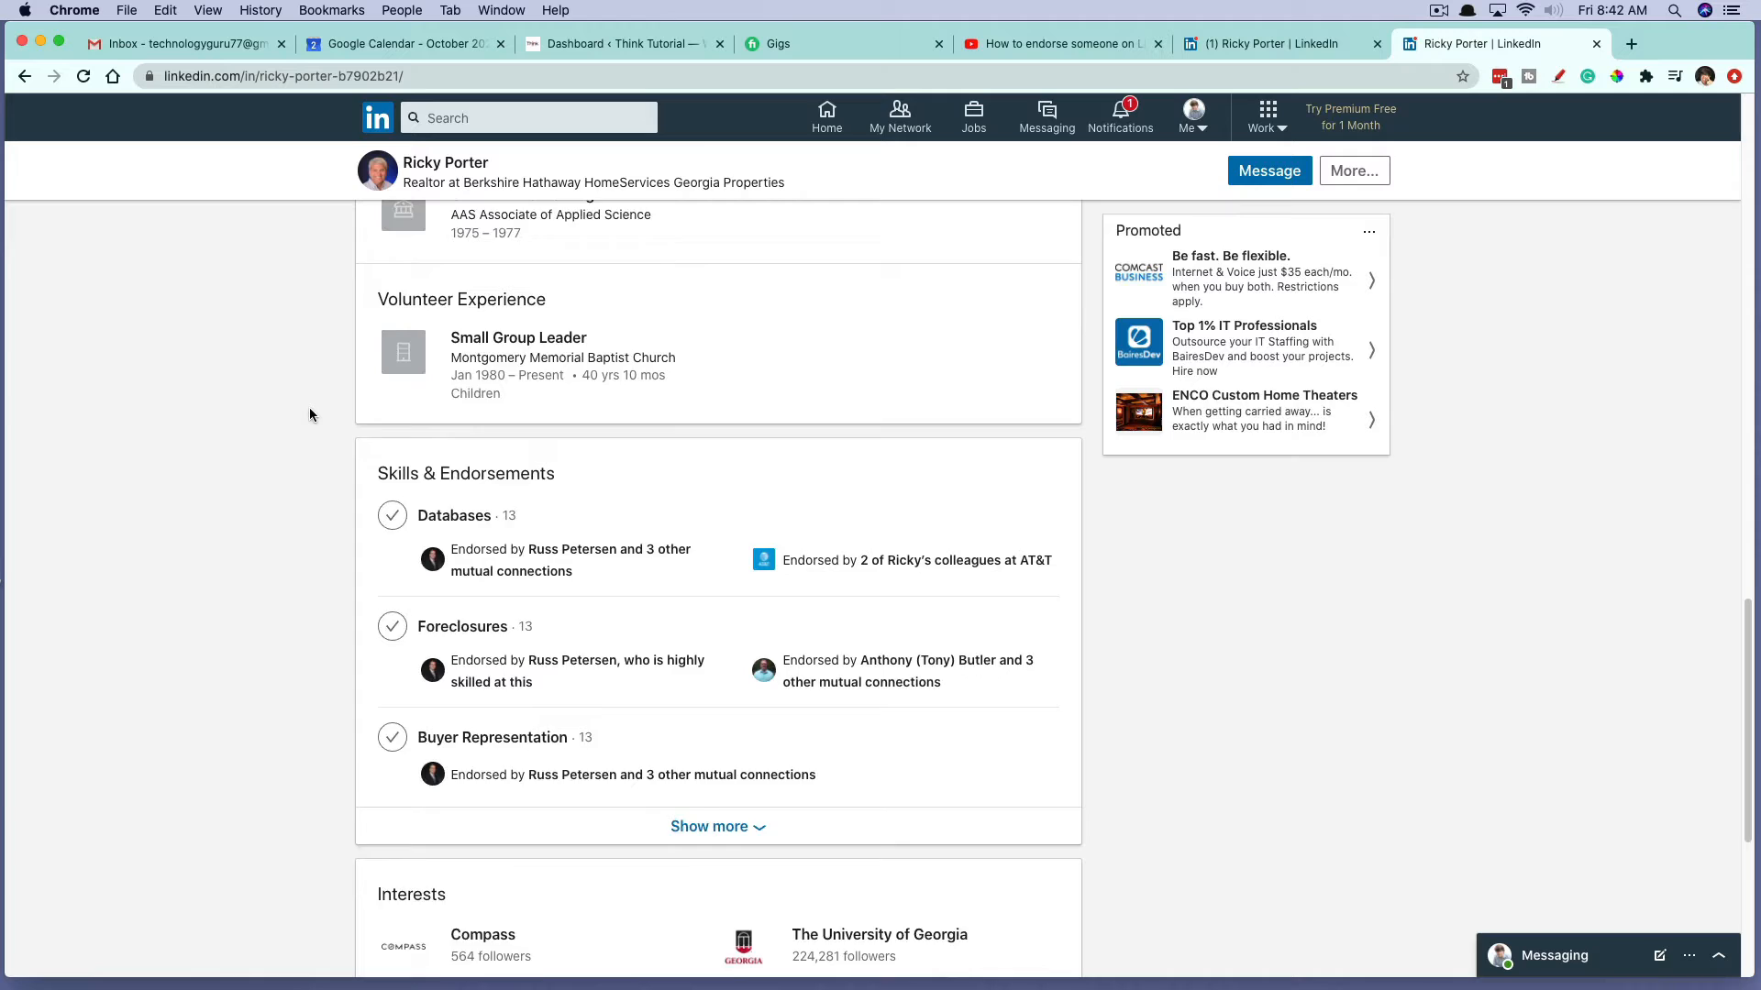
{"action": "scroll", "scroll_direction": "down", "scroll_amount": 3}
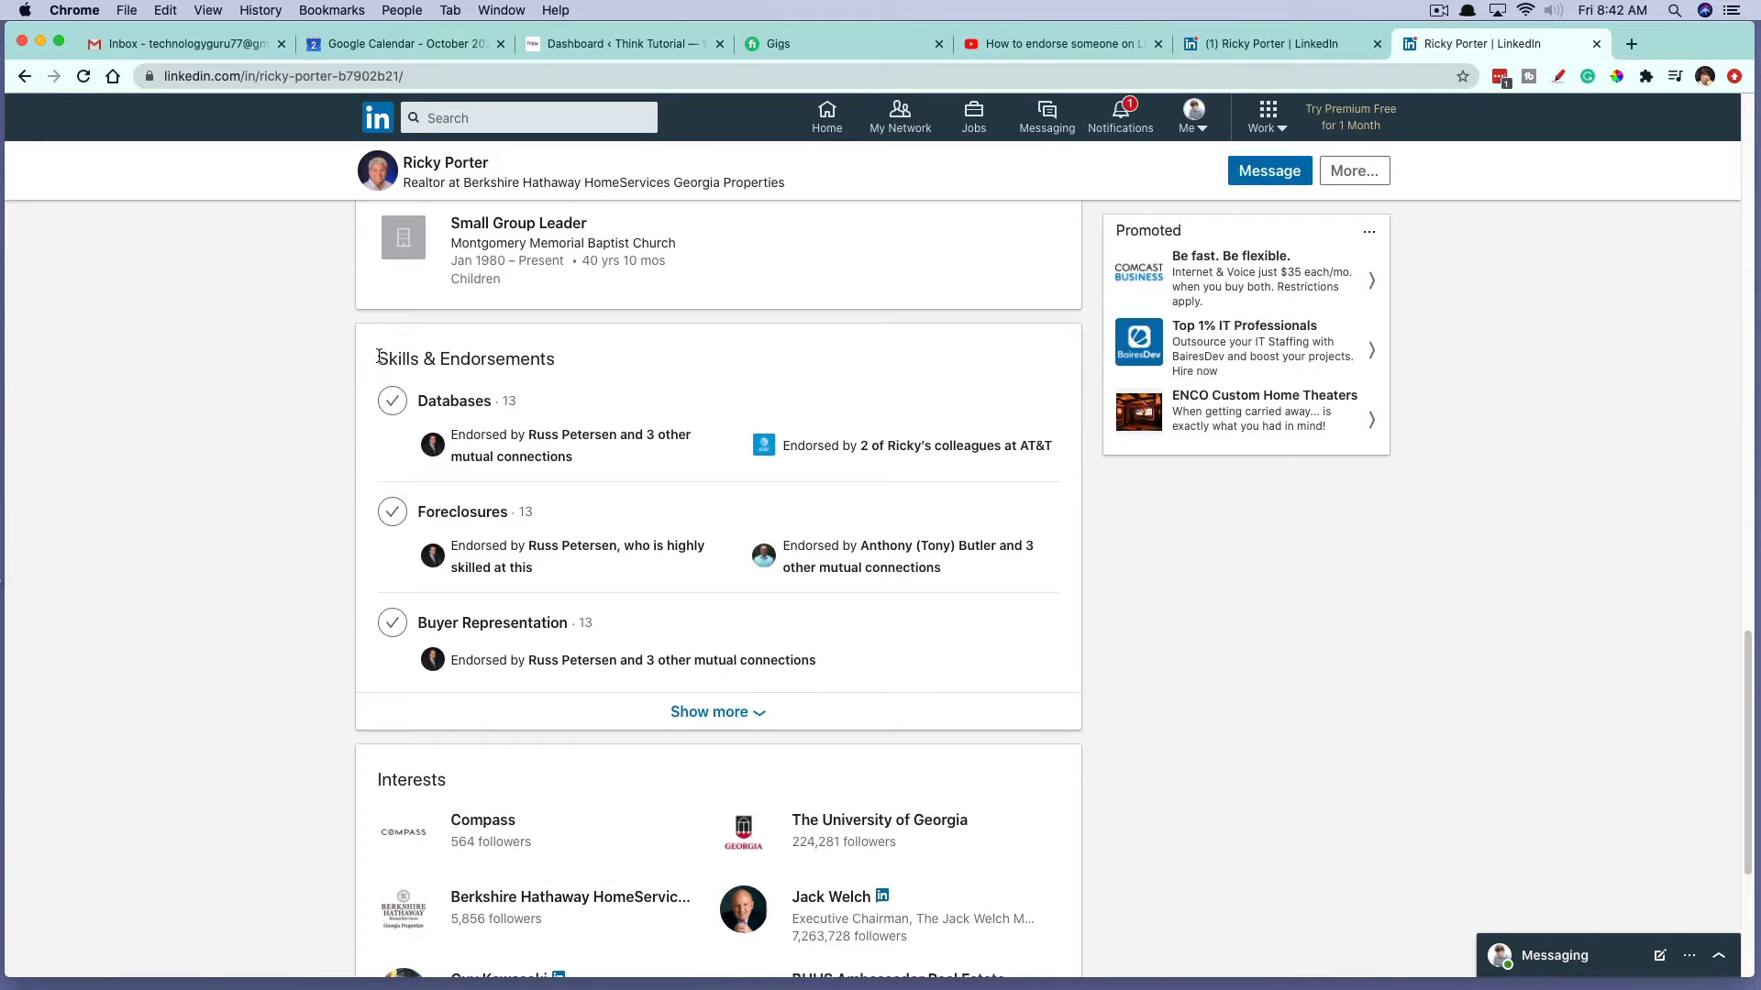
{"action": "mouse_move", "coordinate": [278, 419]}
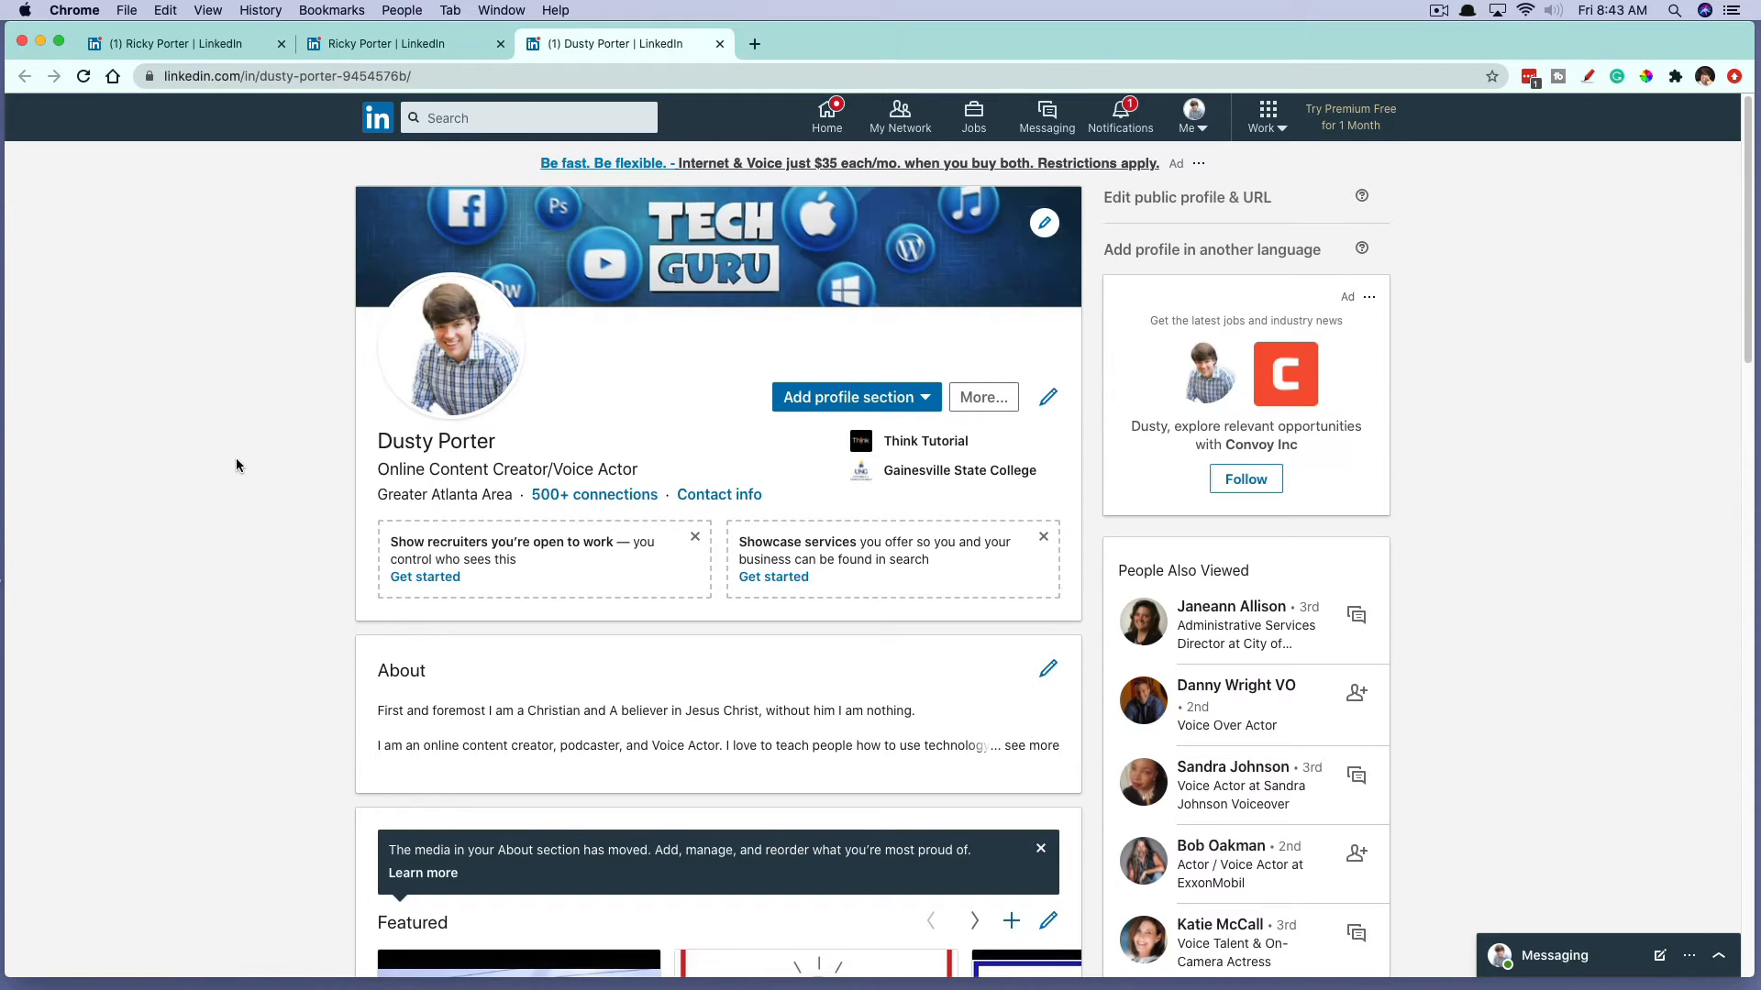
{"action": "scroll", "scroll_direction": "down", "scroll_amount": 3}
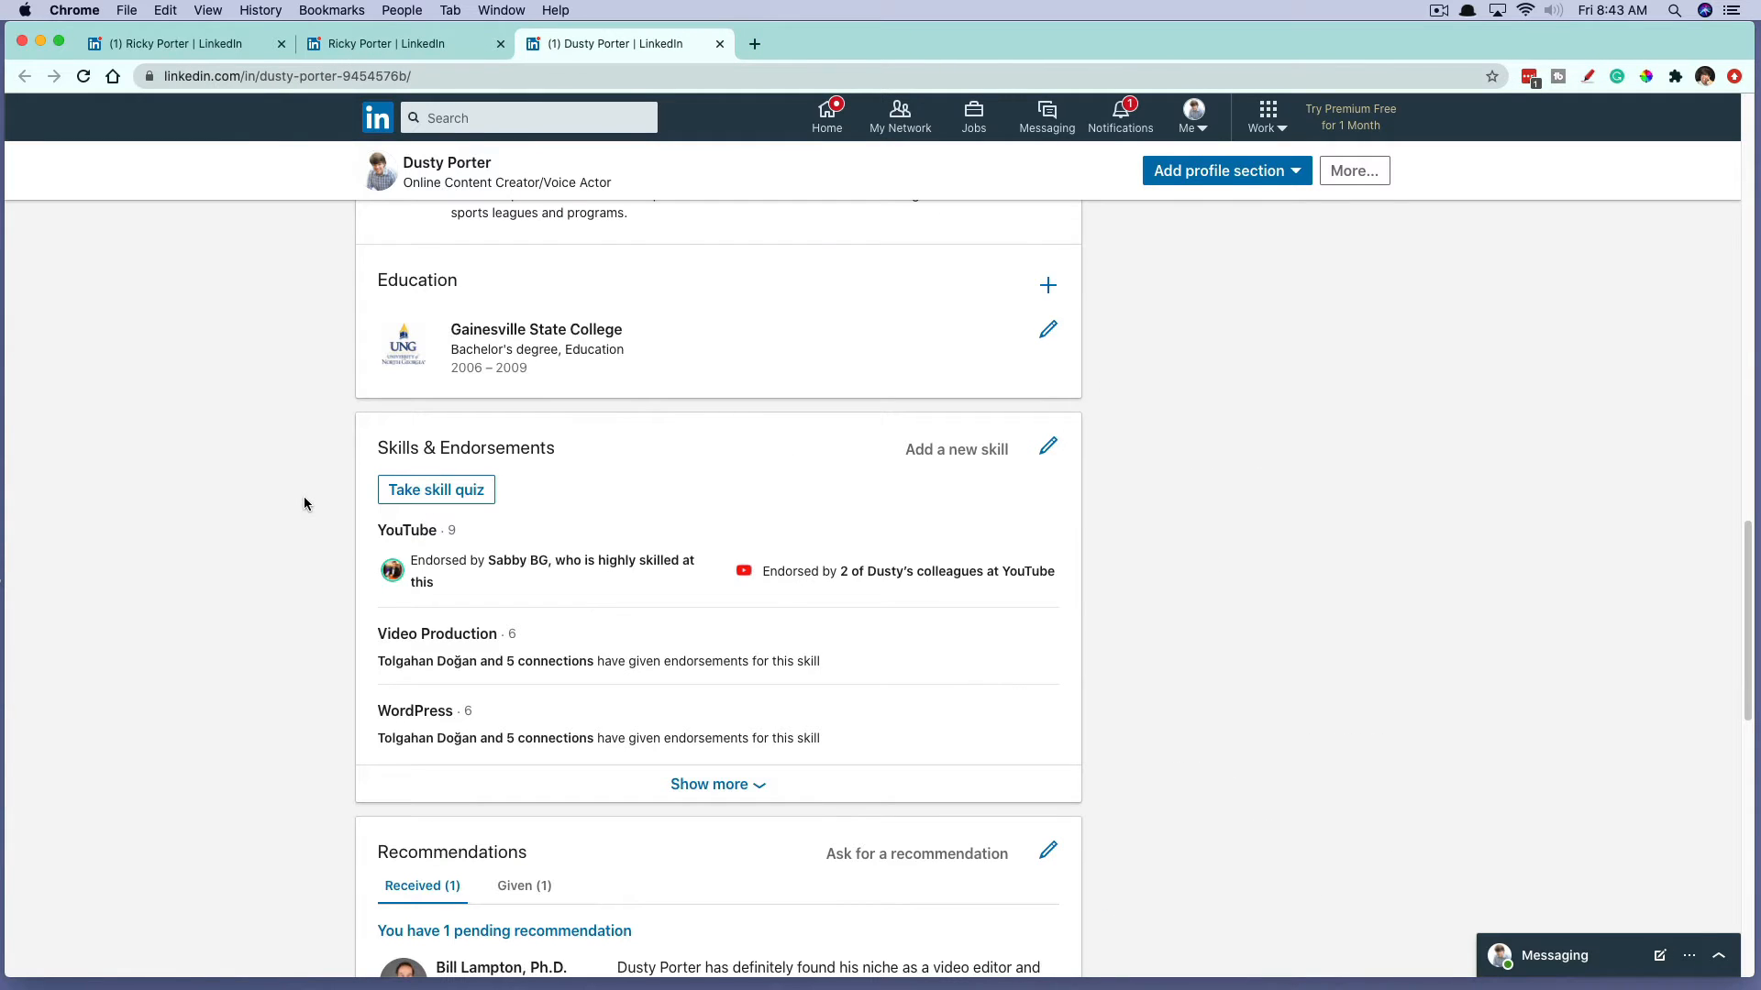
{"action": "mouse_move", "coordinate": [541, 826]}
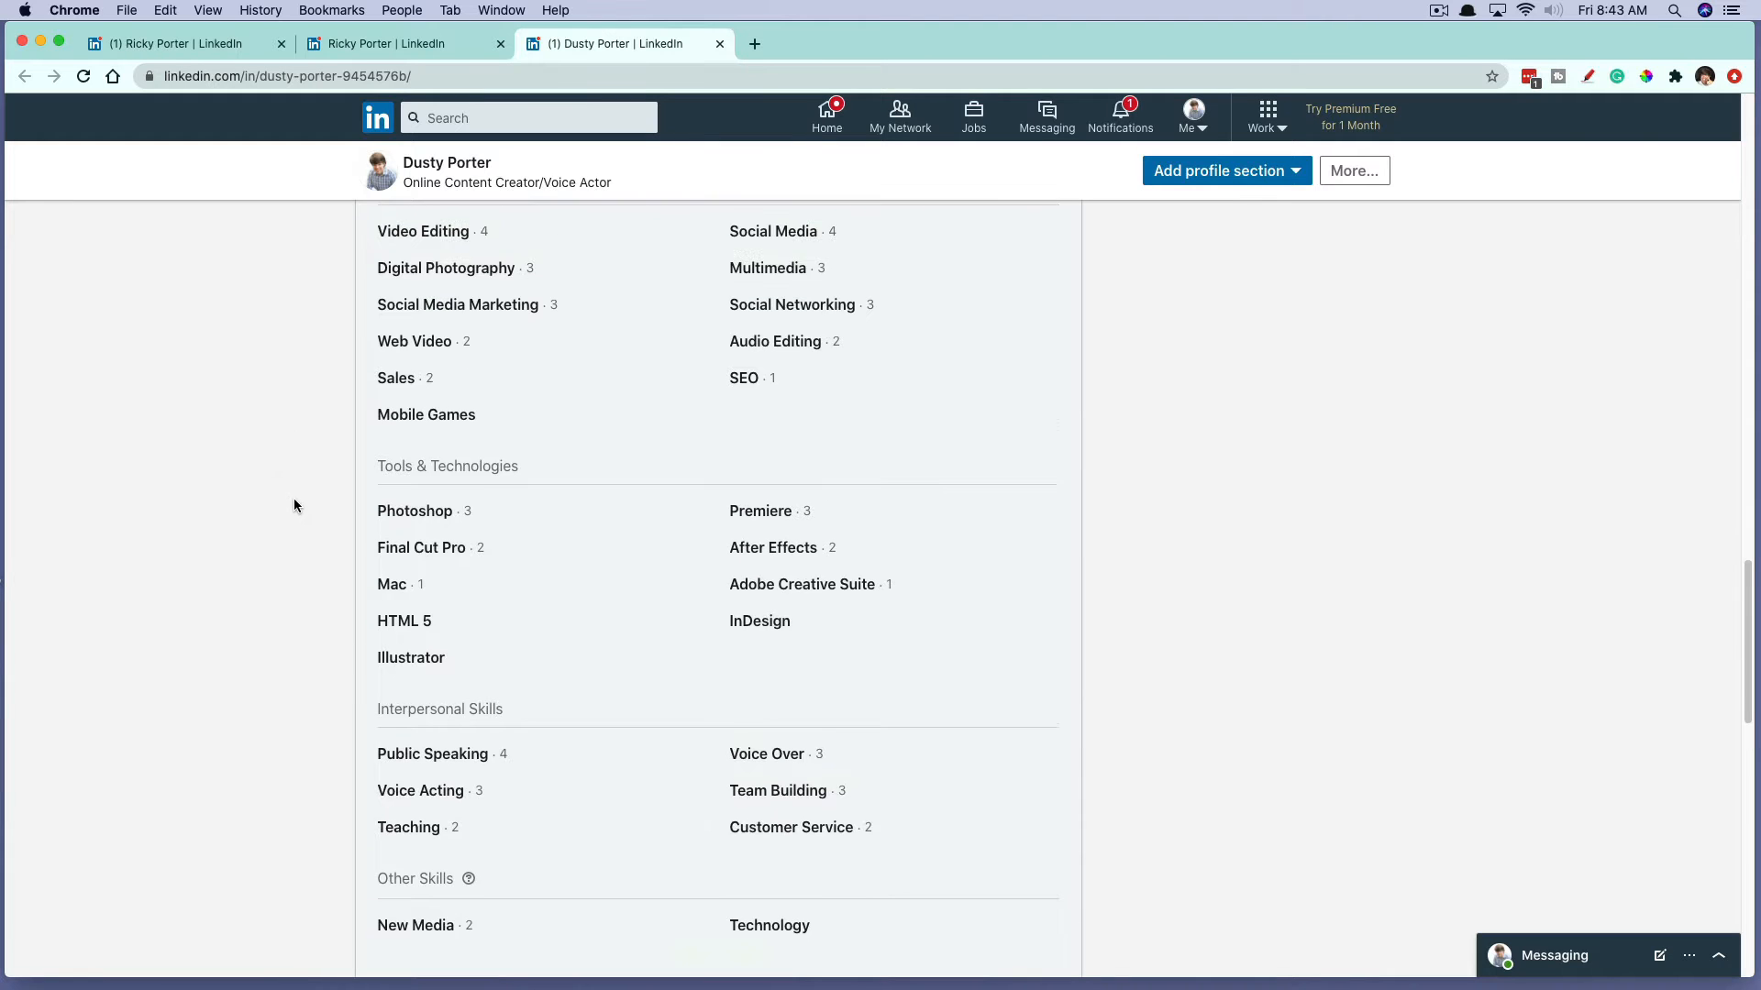
{"action": "scroll", "scroll_direction": "up", "scroll_amount": 3}
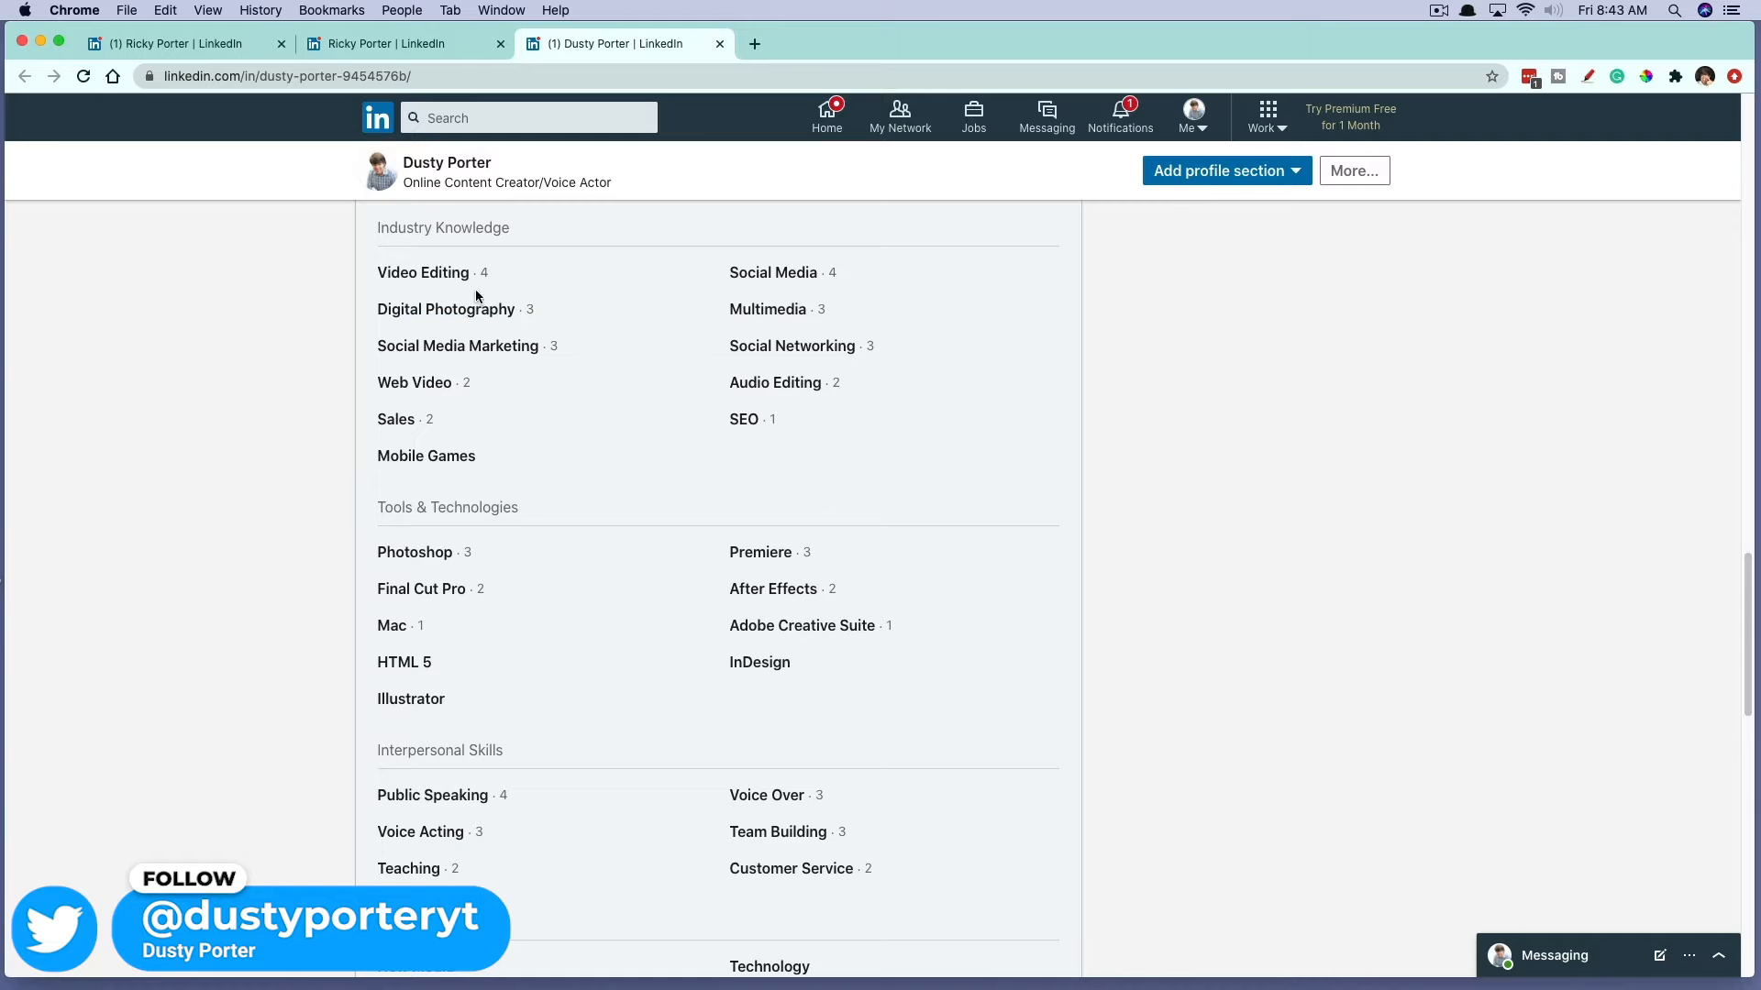
{"action": "scroll", "scroll_direction": "down", "scroll_amount": 3}
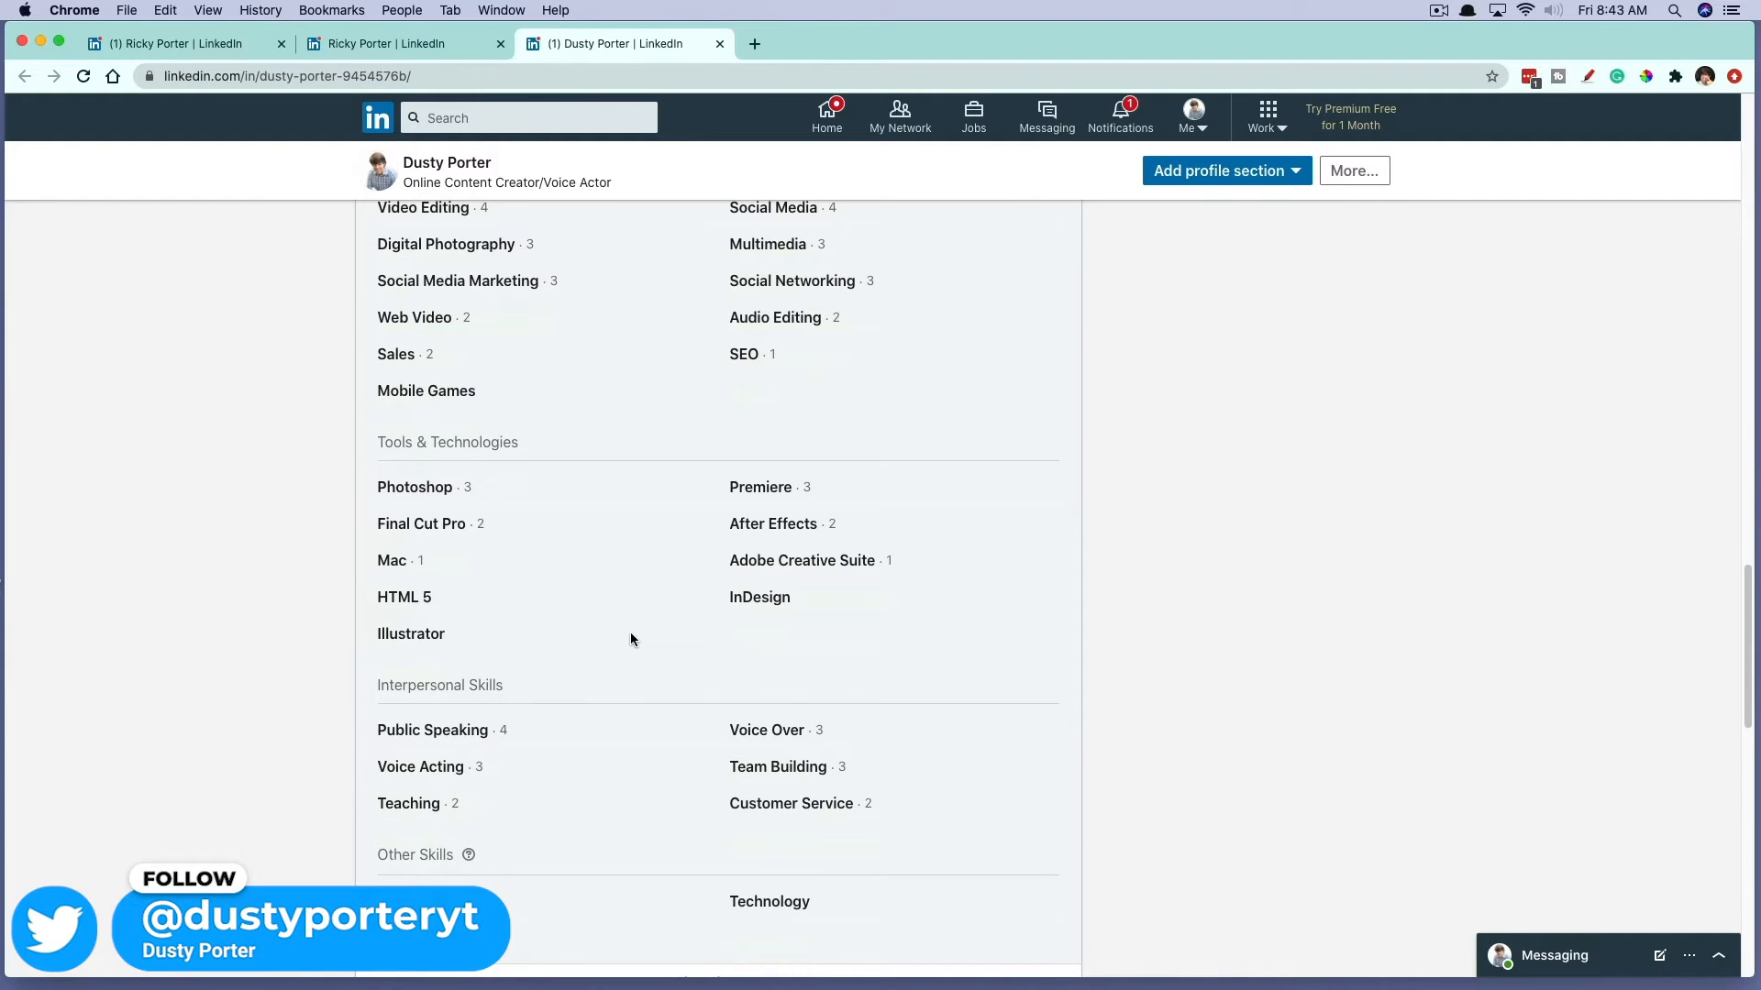
{"action": "scroll", "scroll_direction": "down", "scroll_amount": 3}
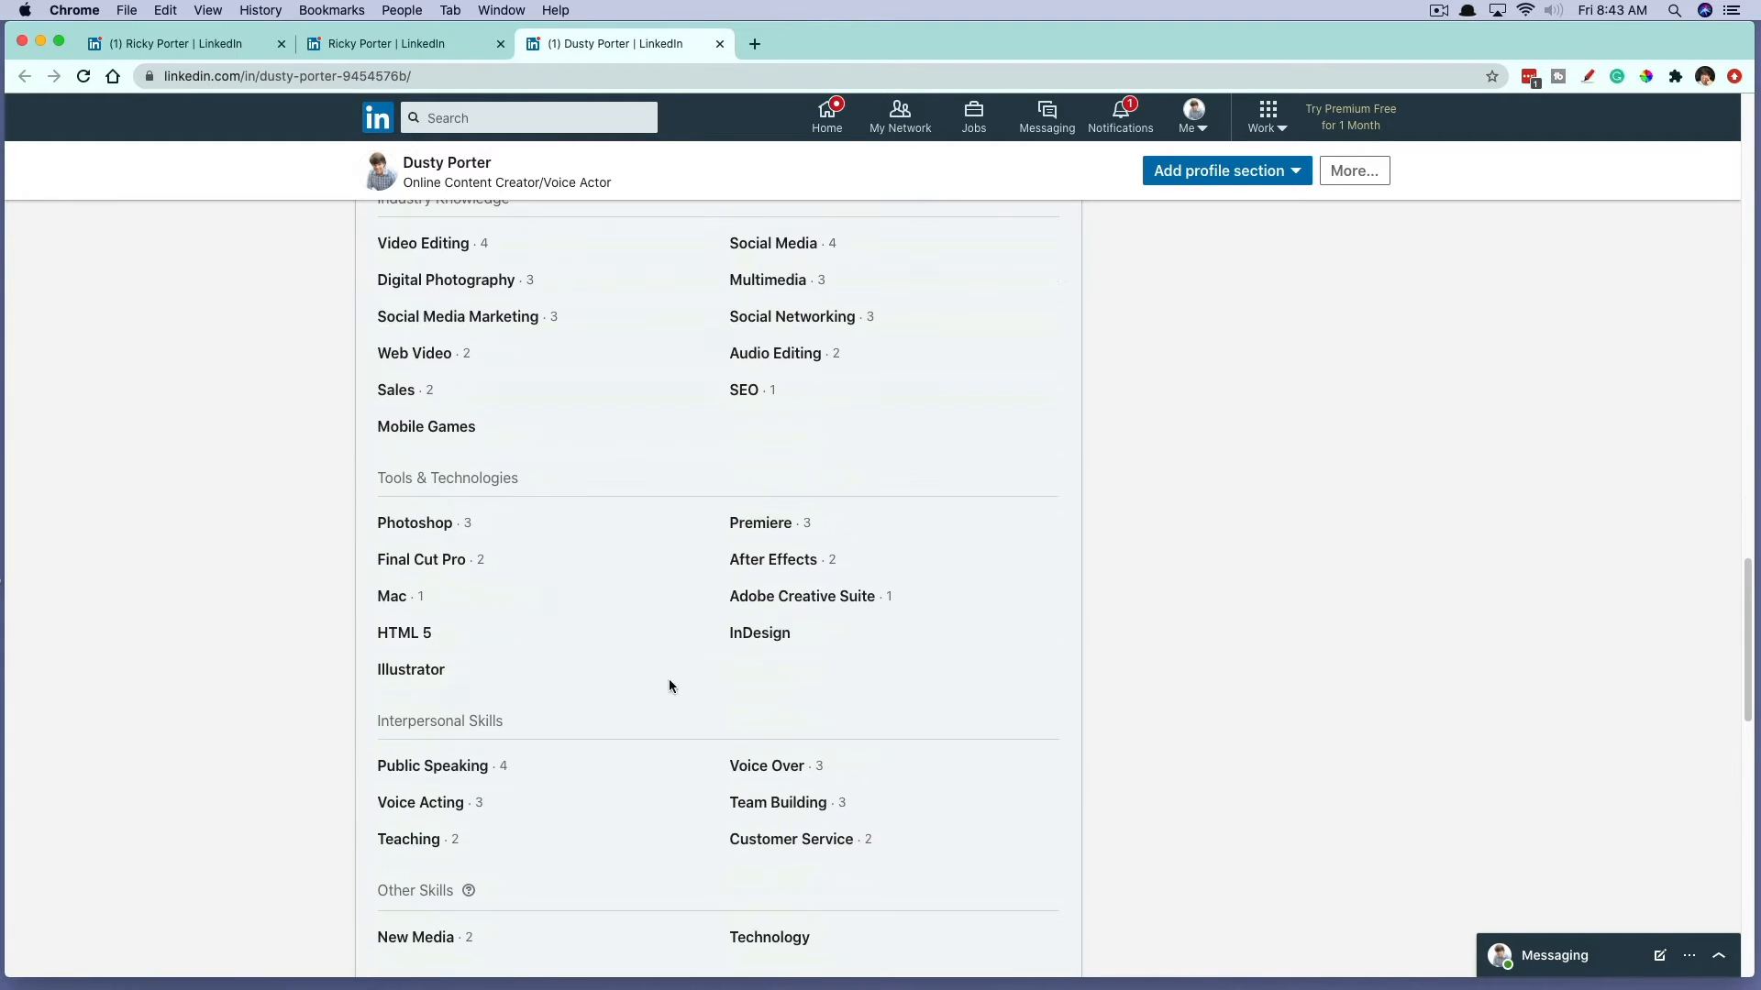
{"action": "scroll", "scroll_direction": "up", "scroll_amount": 3}
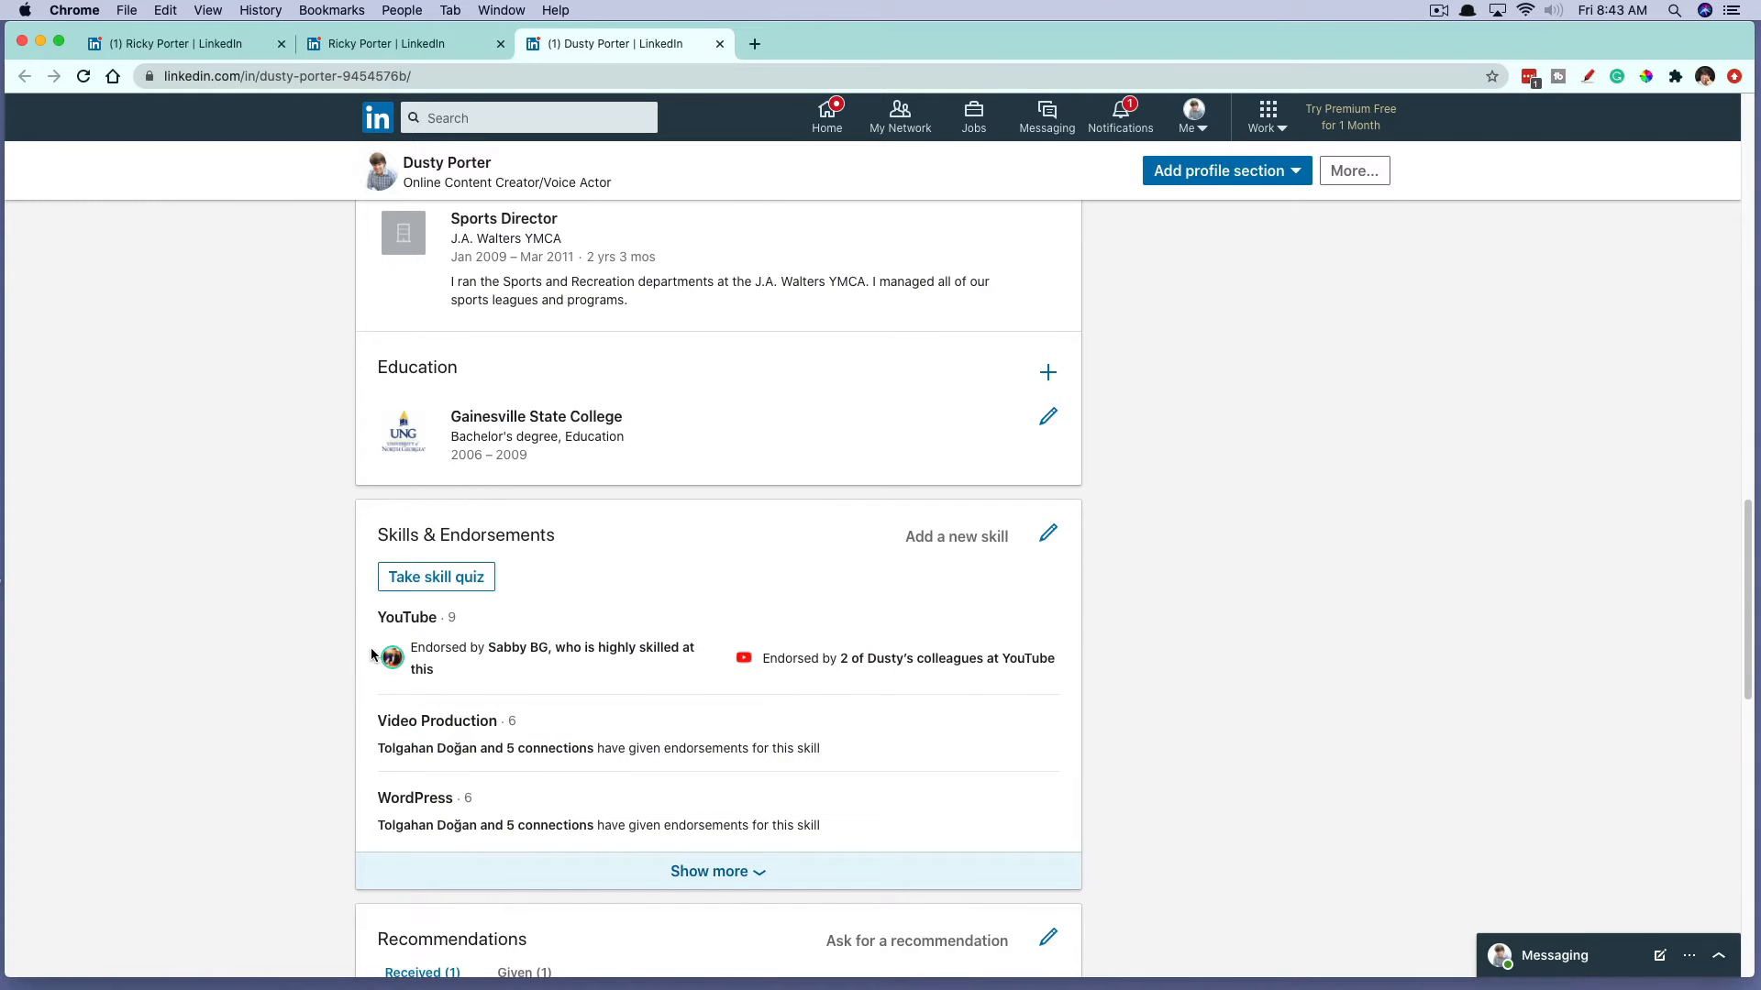
{"action": "mouse_move", "coordinate": [955, 536]}
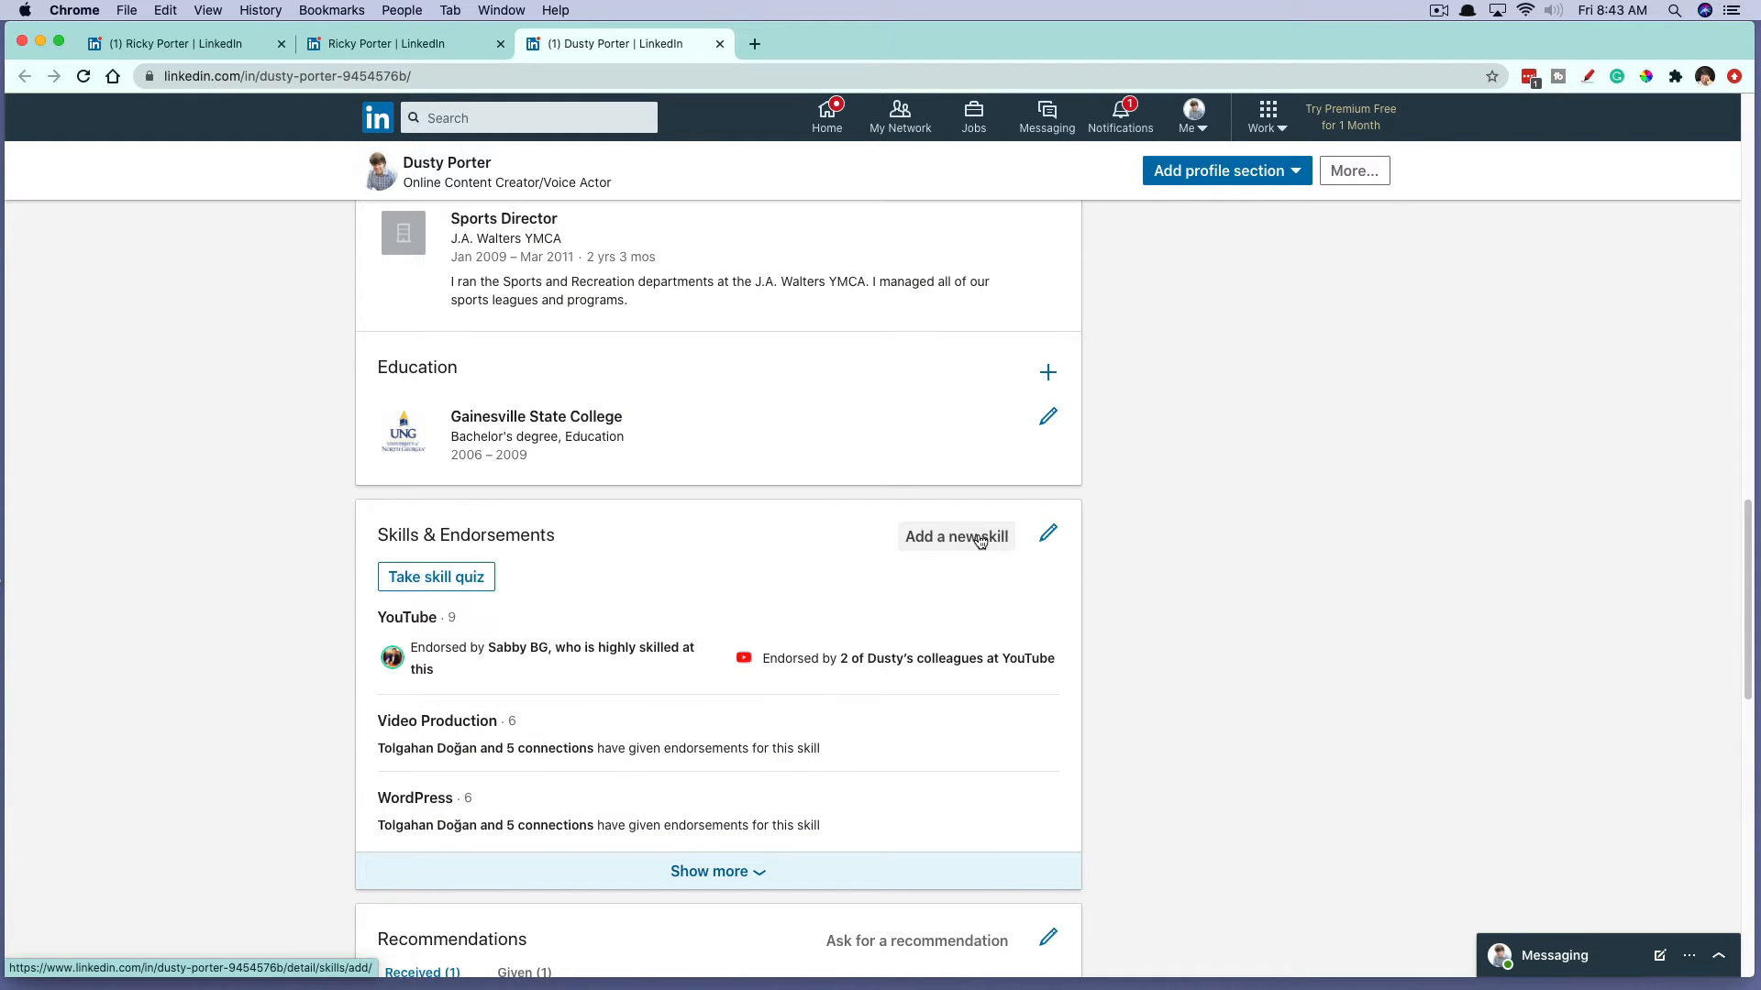
{"action": "mouse_move", "coordinate": [760, 551]}
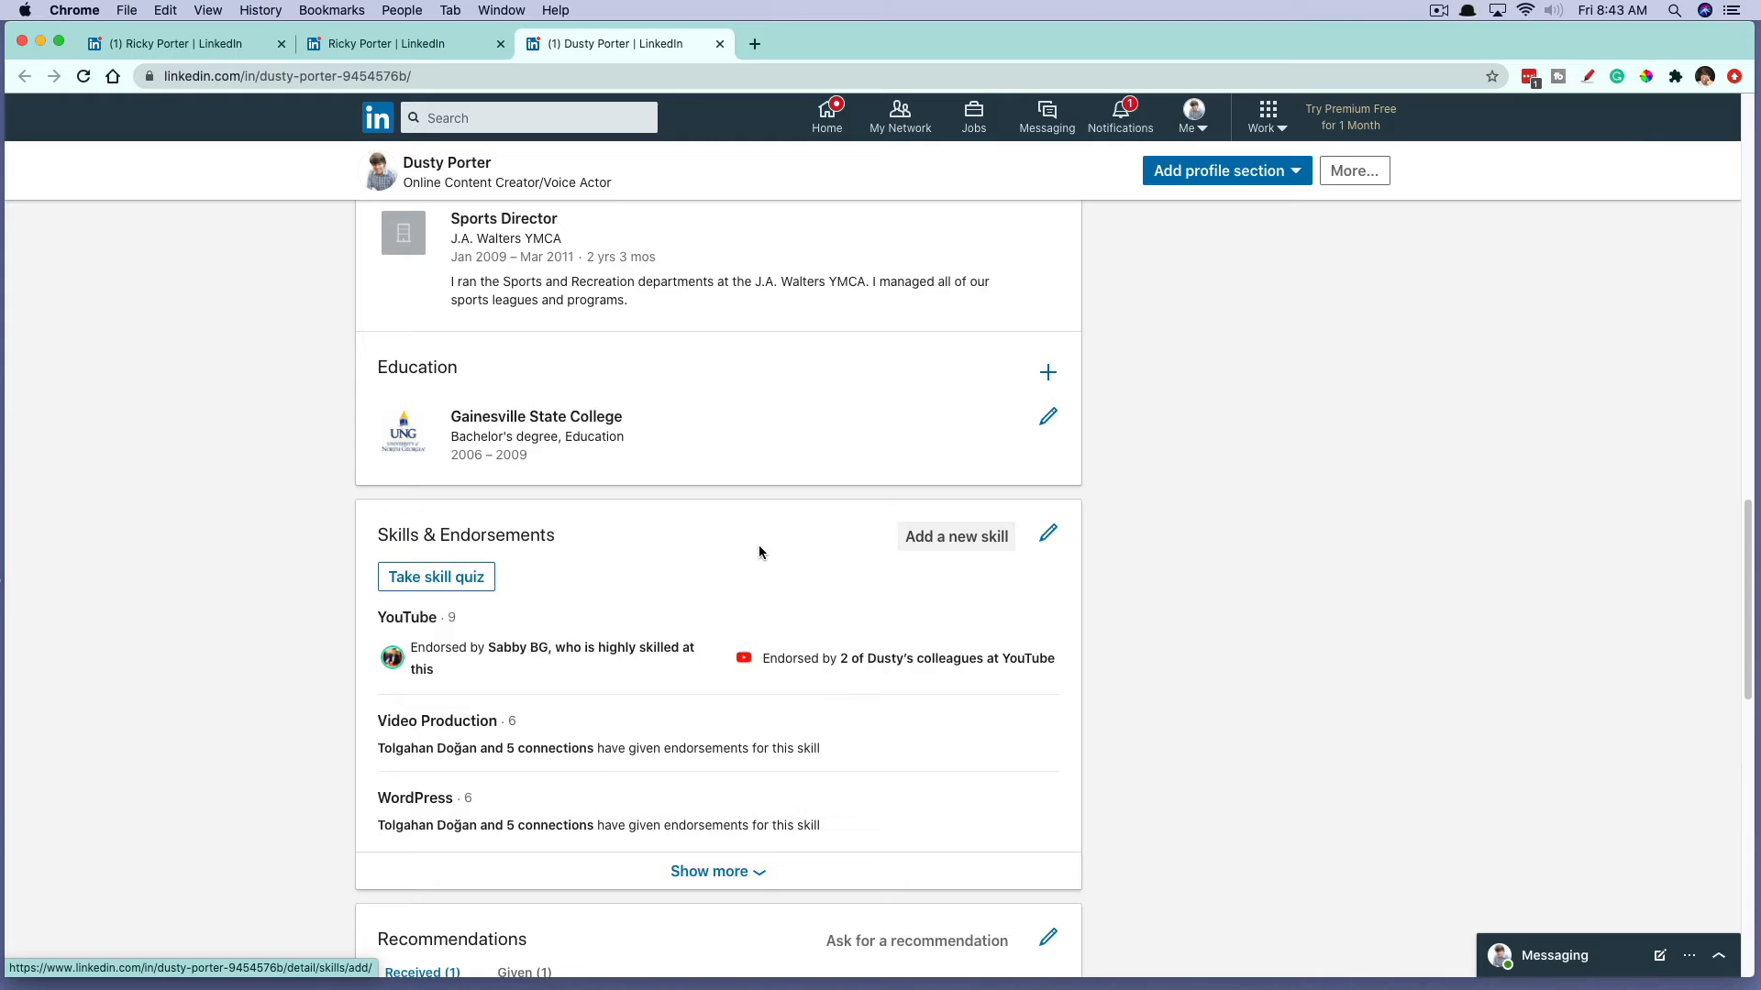
{"action": "left_click", "coordinate": [955, 536]}
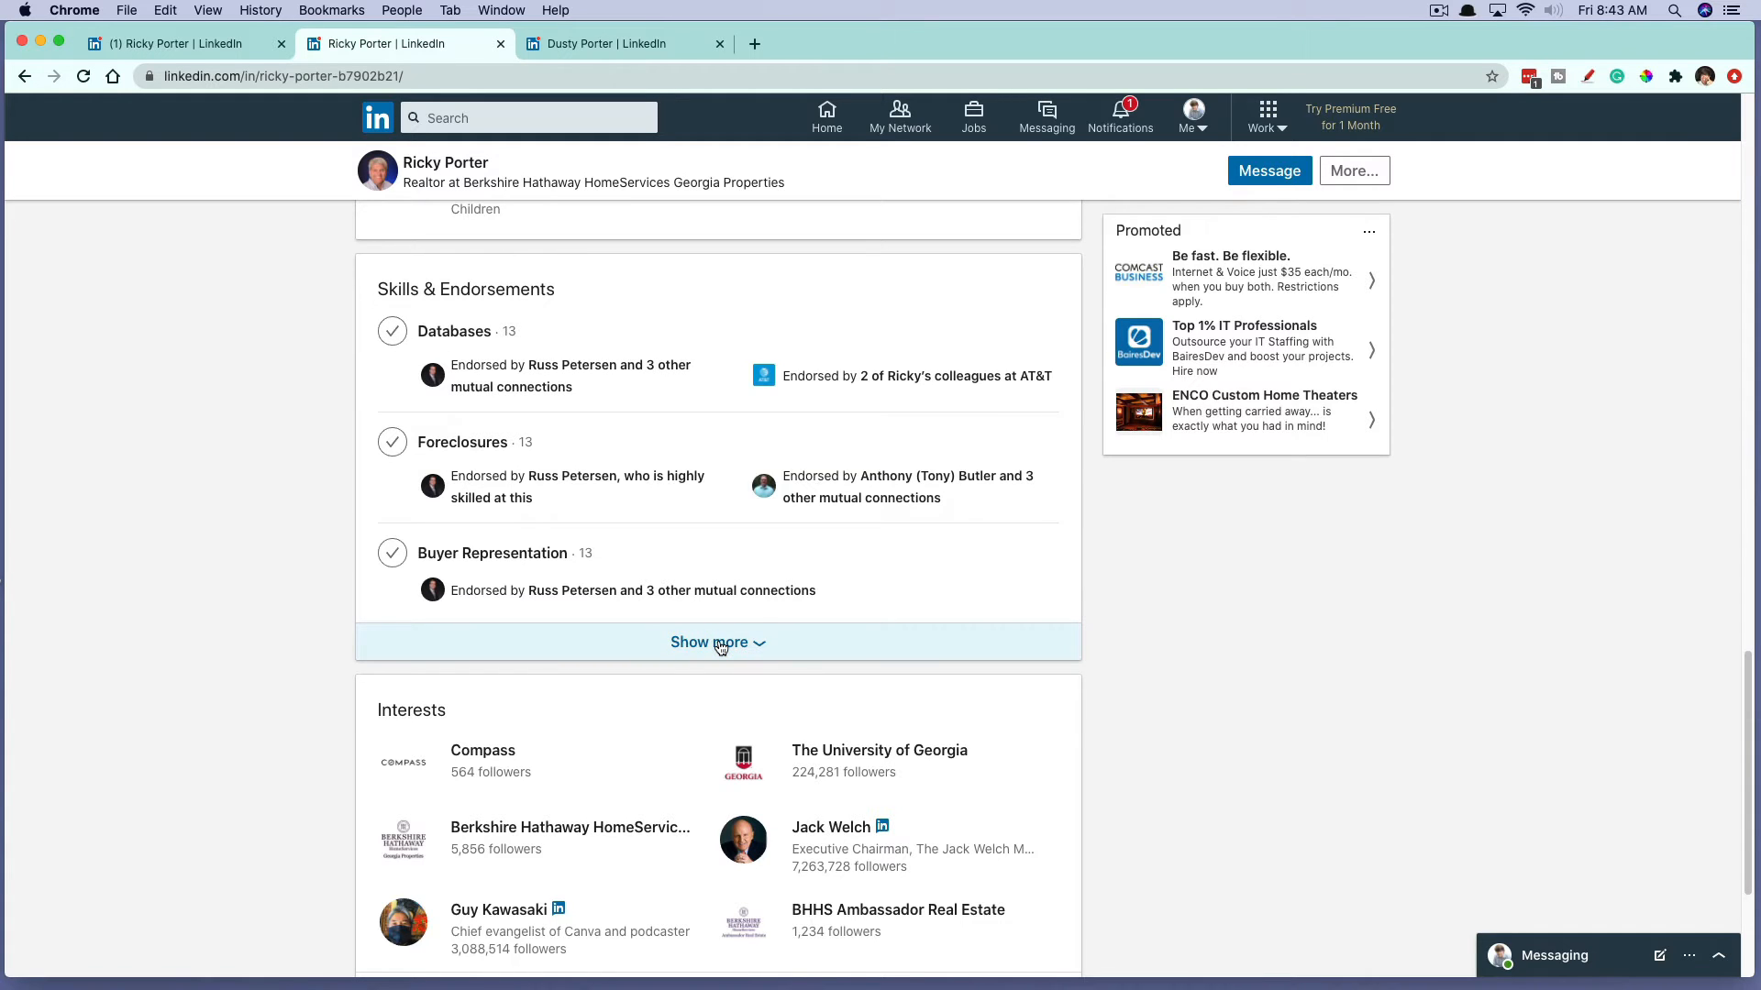
{"action": "left_click", "coordinate": [716, 642]}
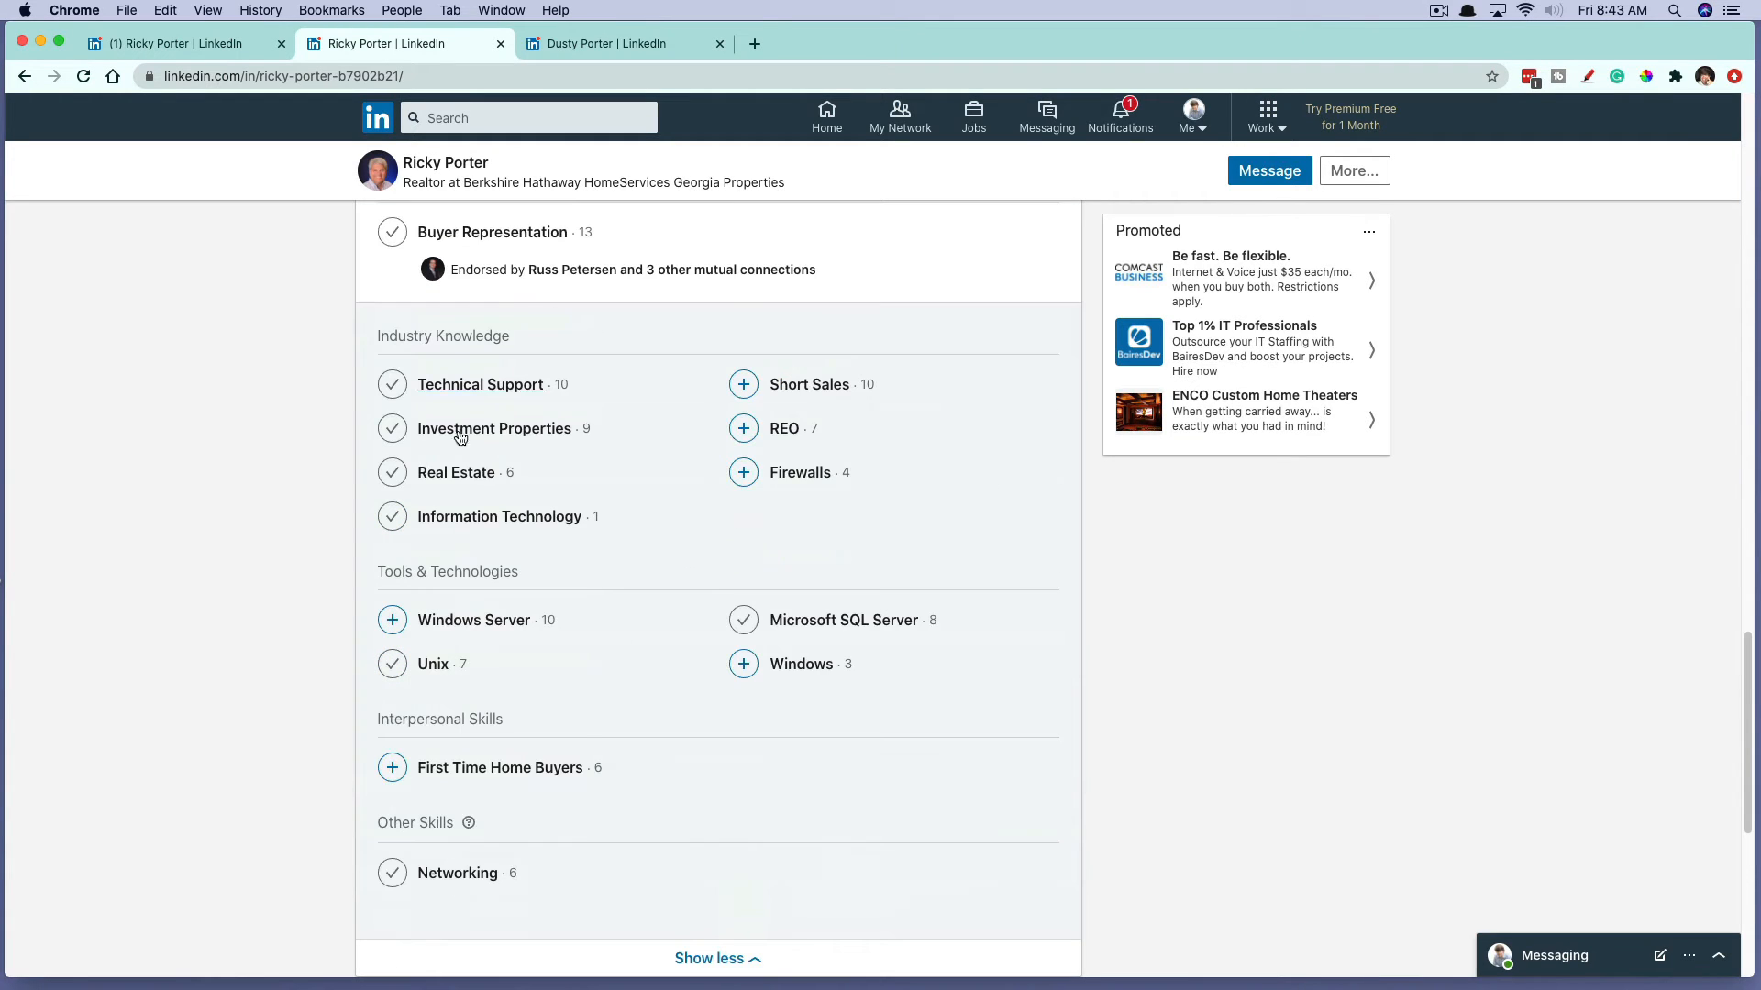
{"action": "mouse_move", "coordinate": [522, 534]}
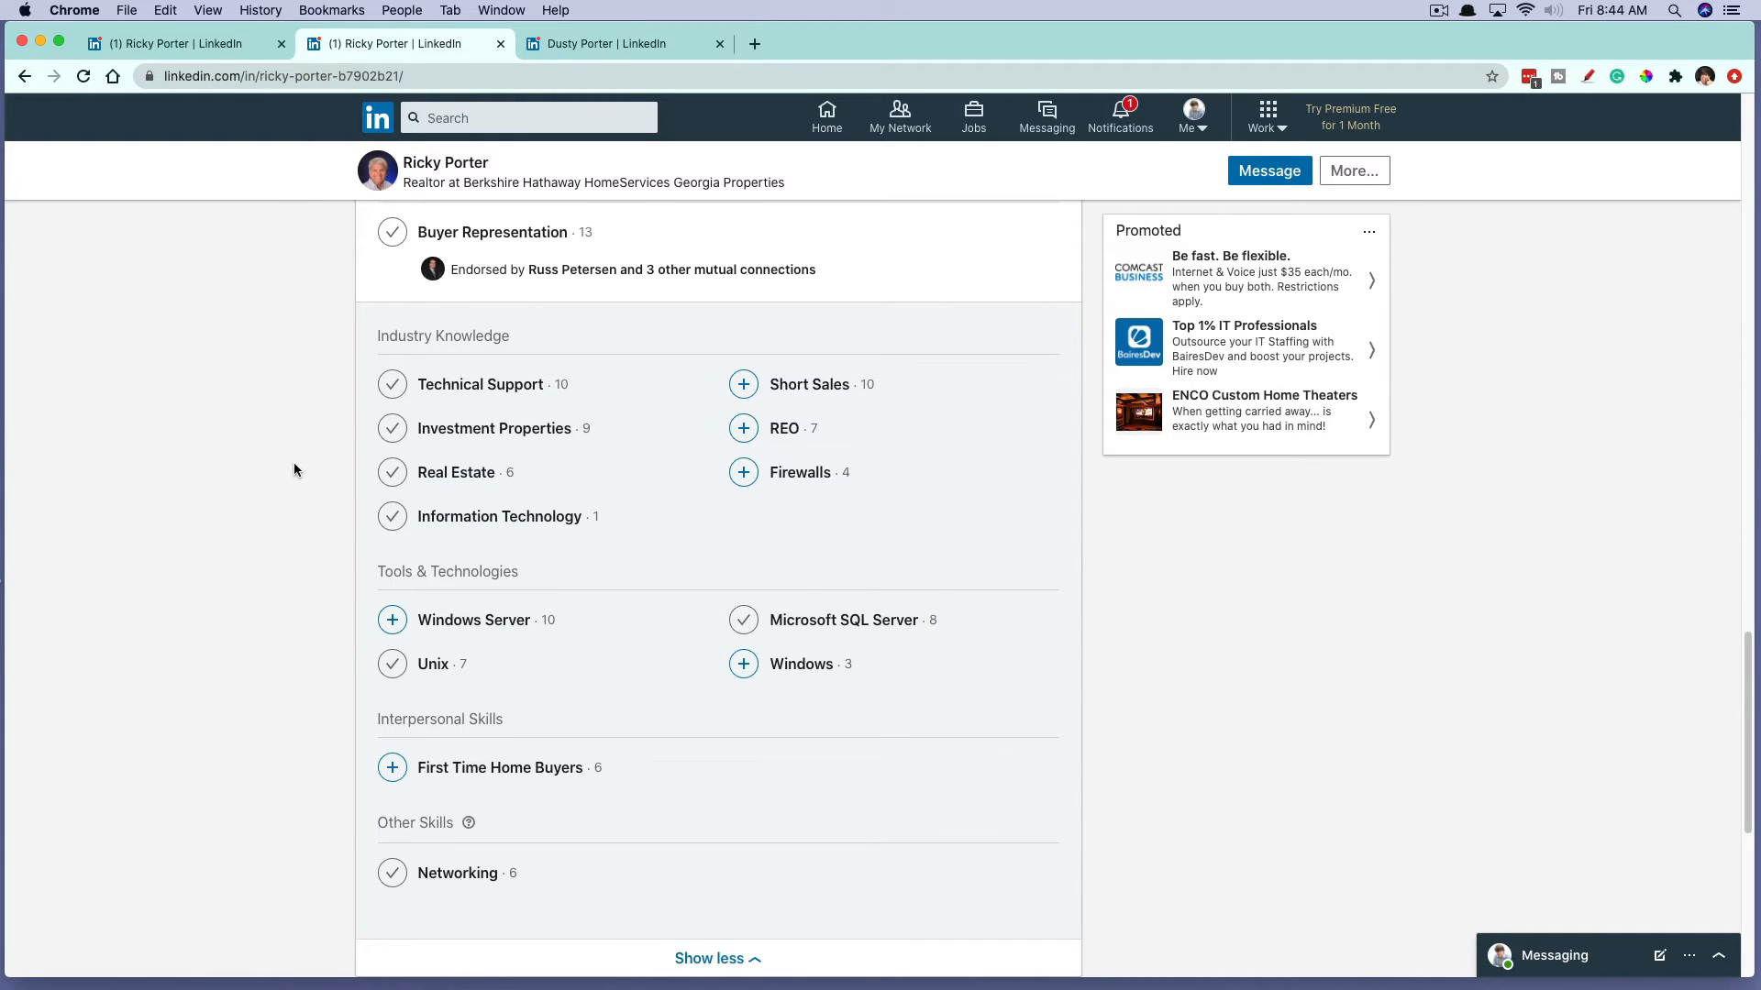
{"action": "mouse_move", "coordinate": [407, 446]}
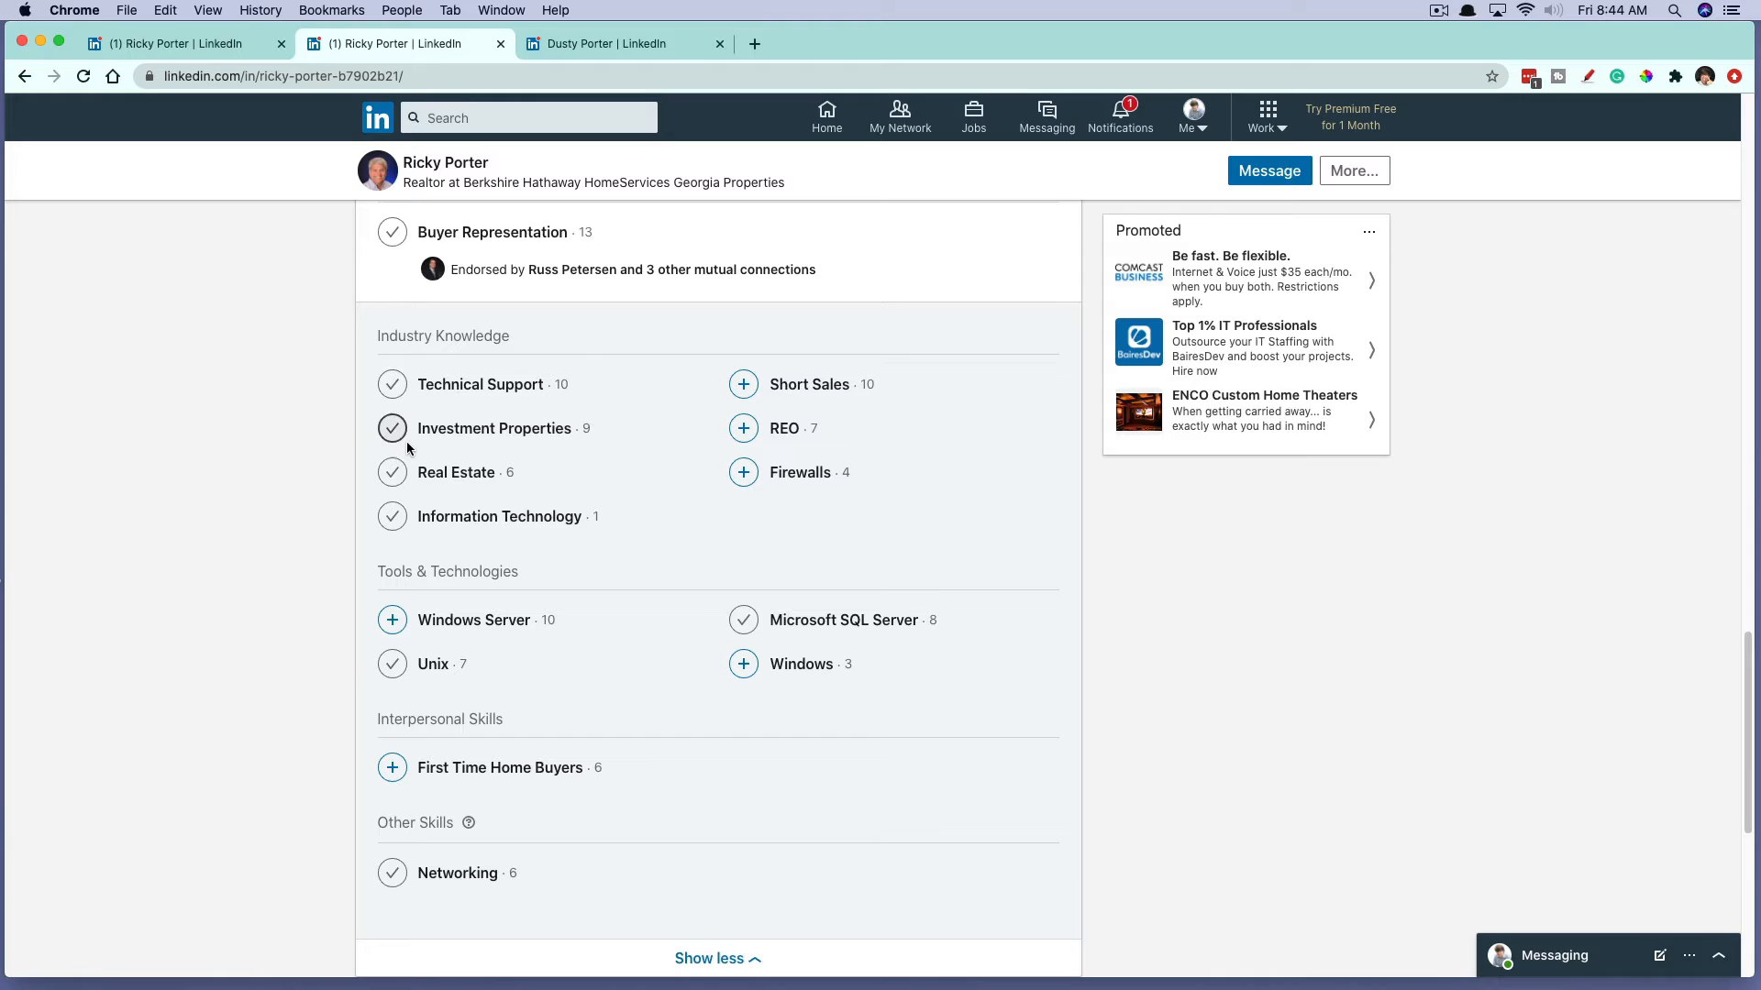
{"action": "mouse_move", "coordinate": [480, 384]}
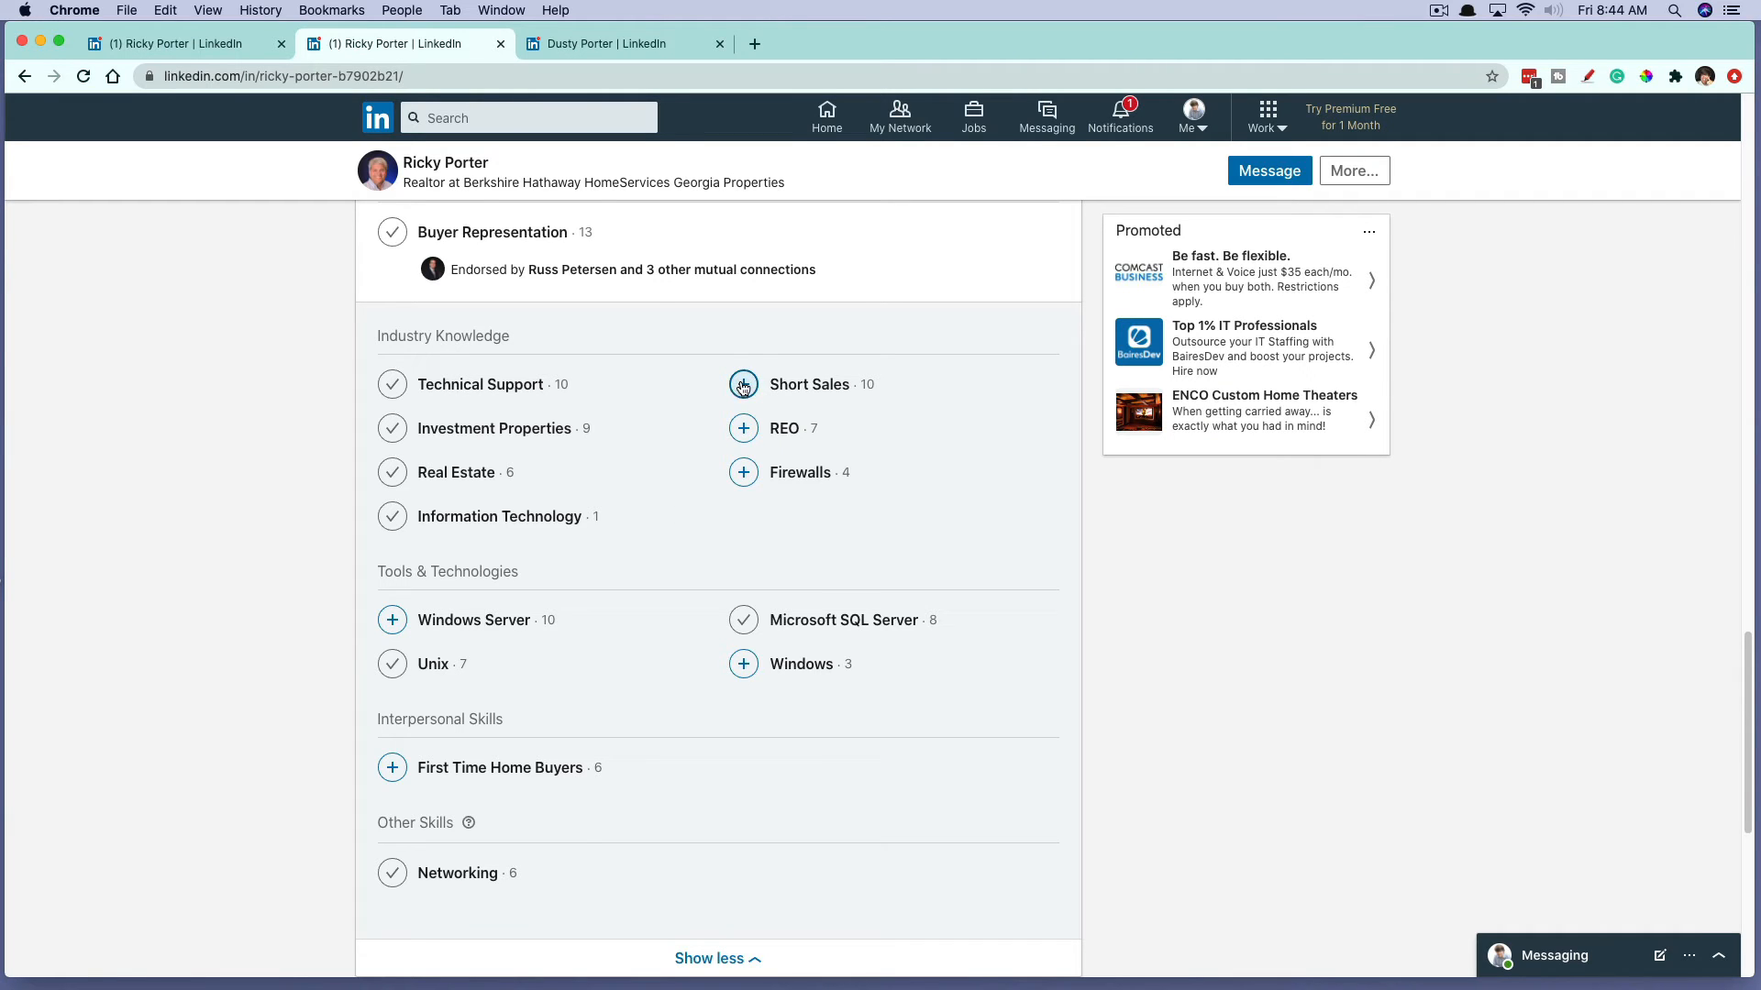
Step: Endorse Short Sales as Highly skilled, worked together directly on the same team
{"action": "left_click", "coordinate": [742, 384]}
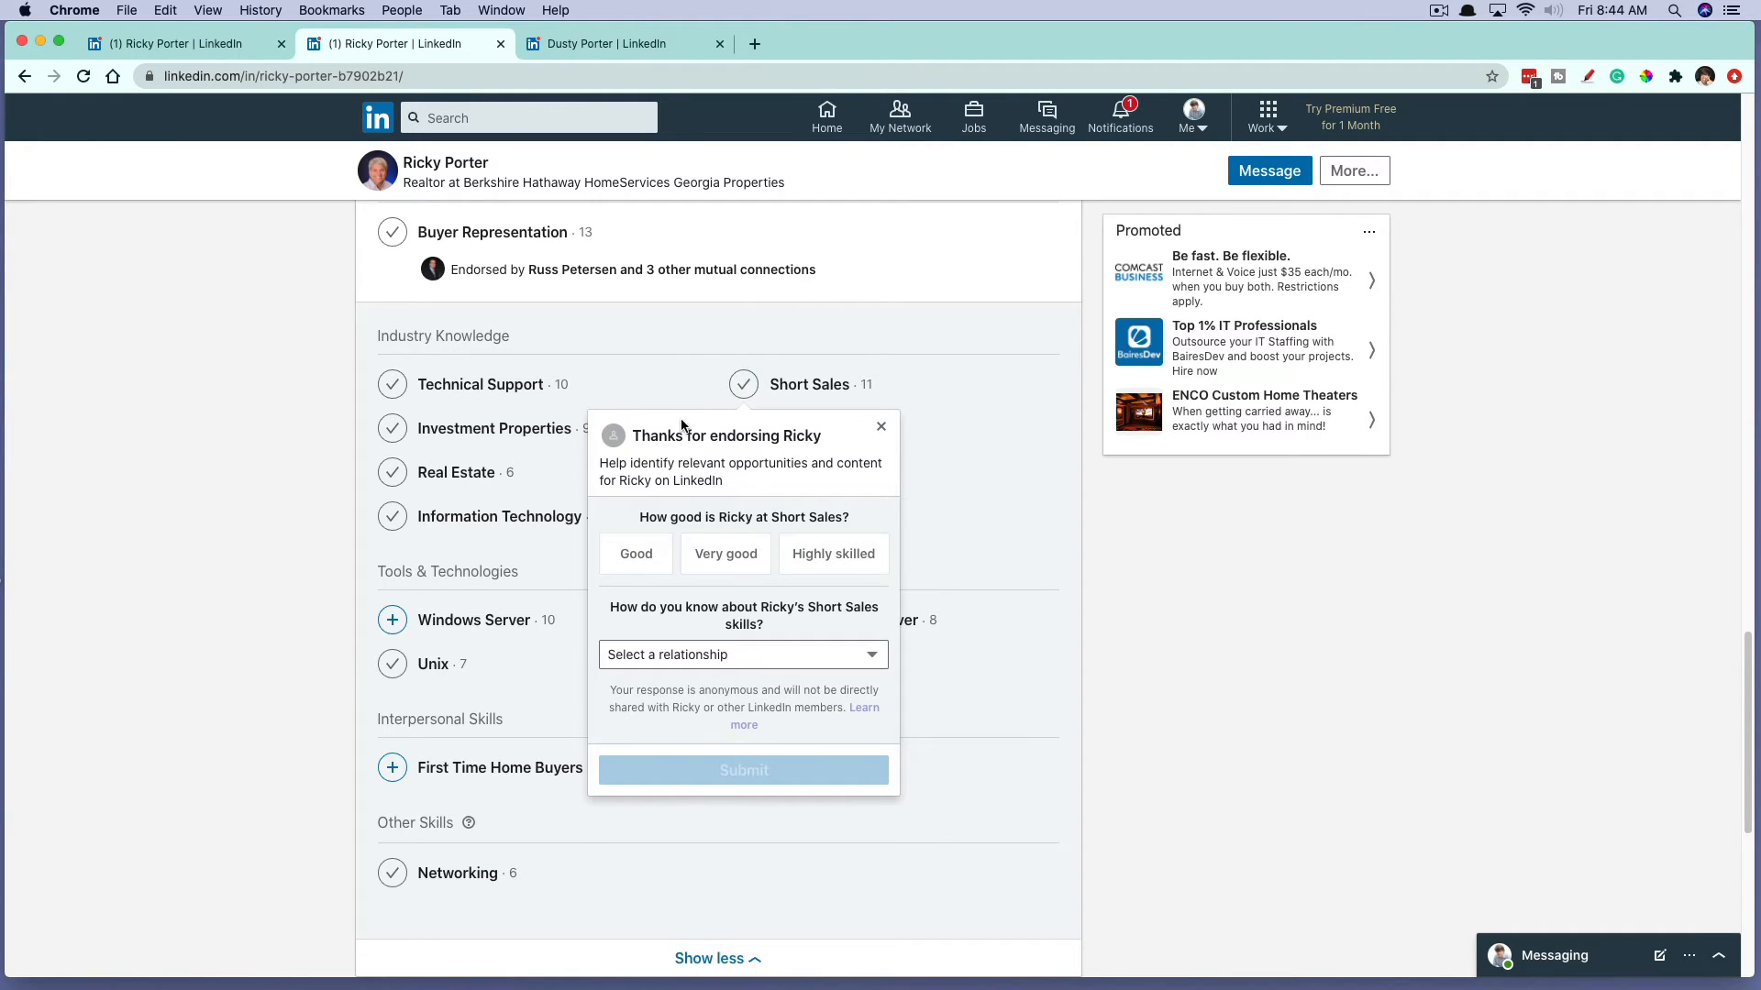
{"action": "mouse_move", "coordinate": [712, 520]}
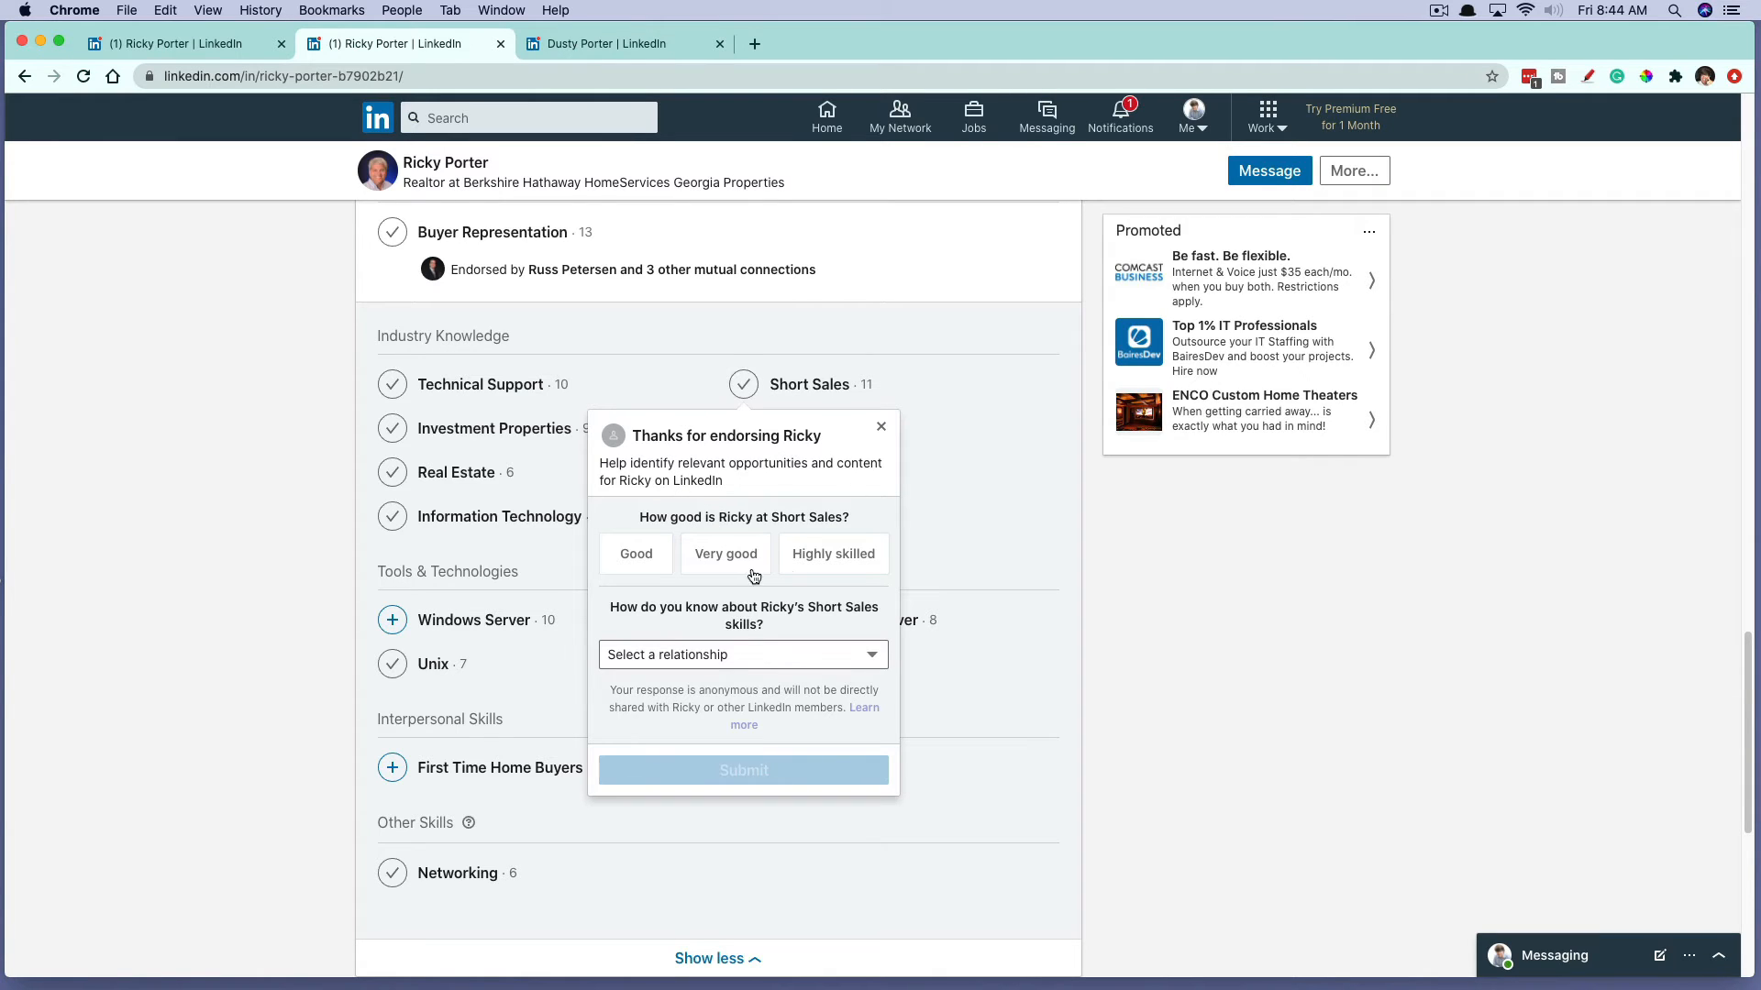
{"action": "left_click", "coordinate": [833, 554]}
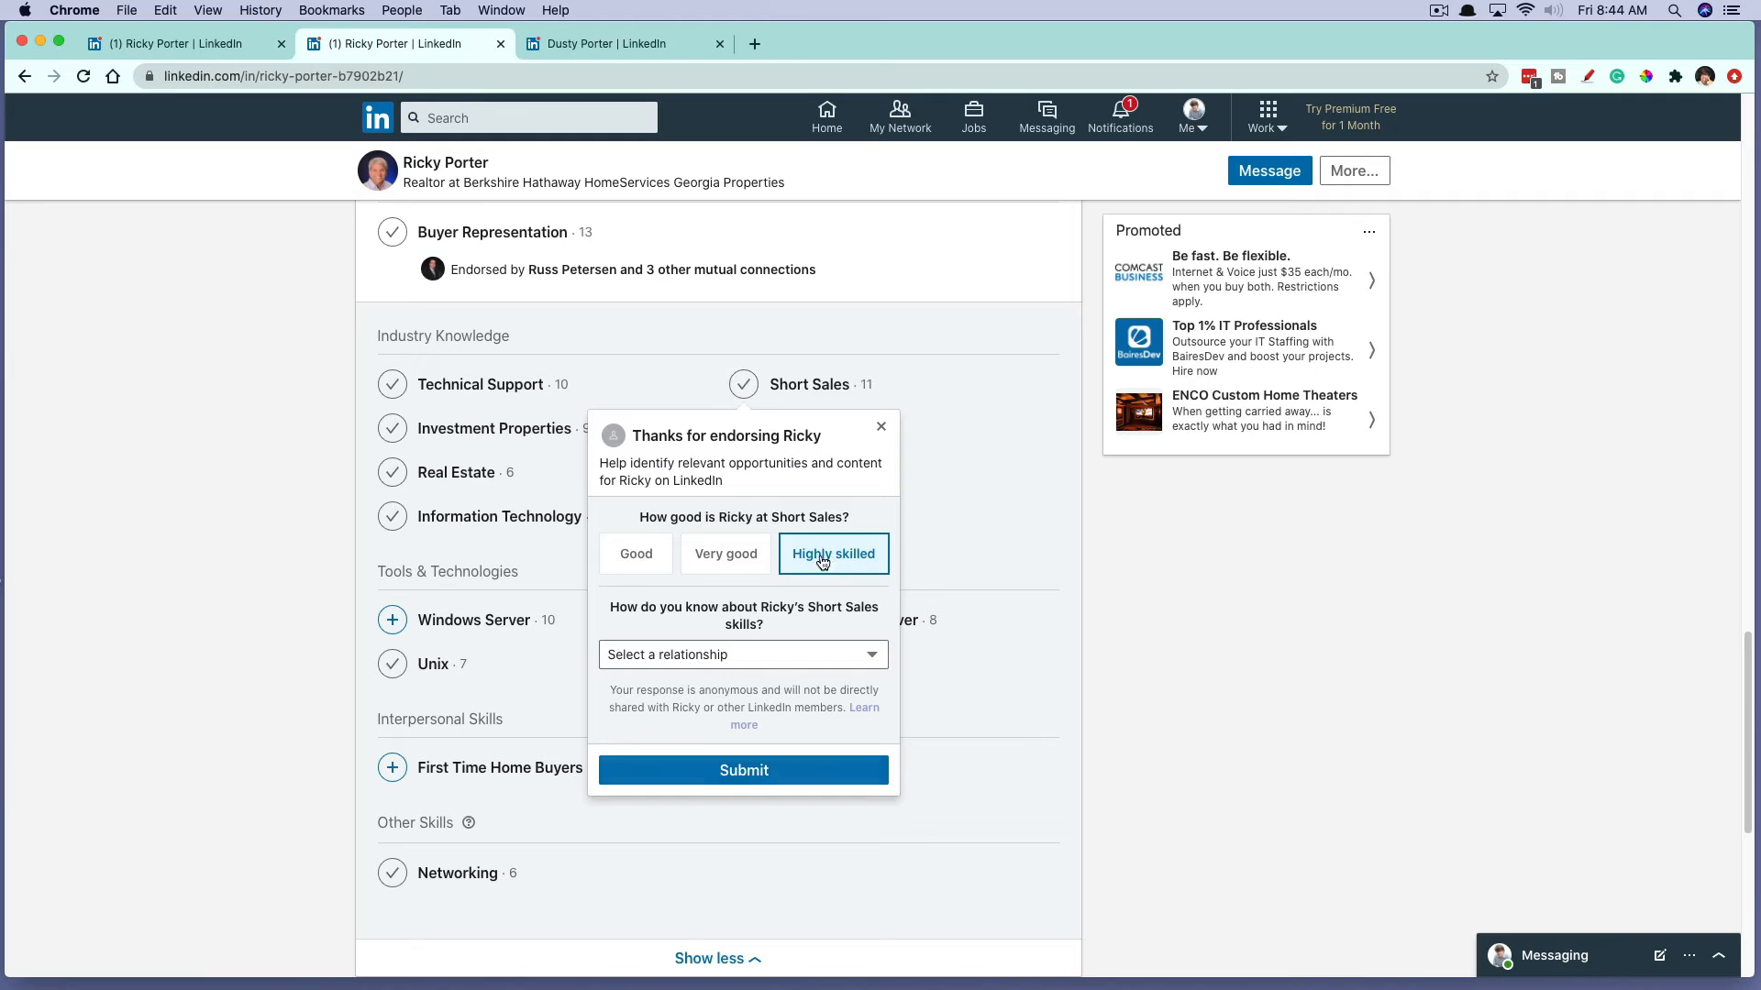
{"action": "left_click", "coordinate": [741, 654]}
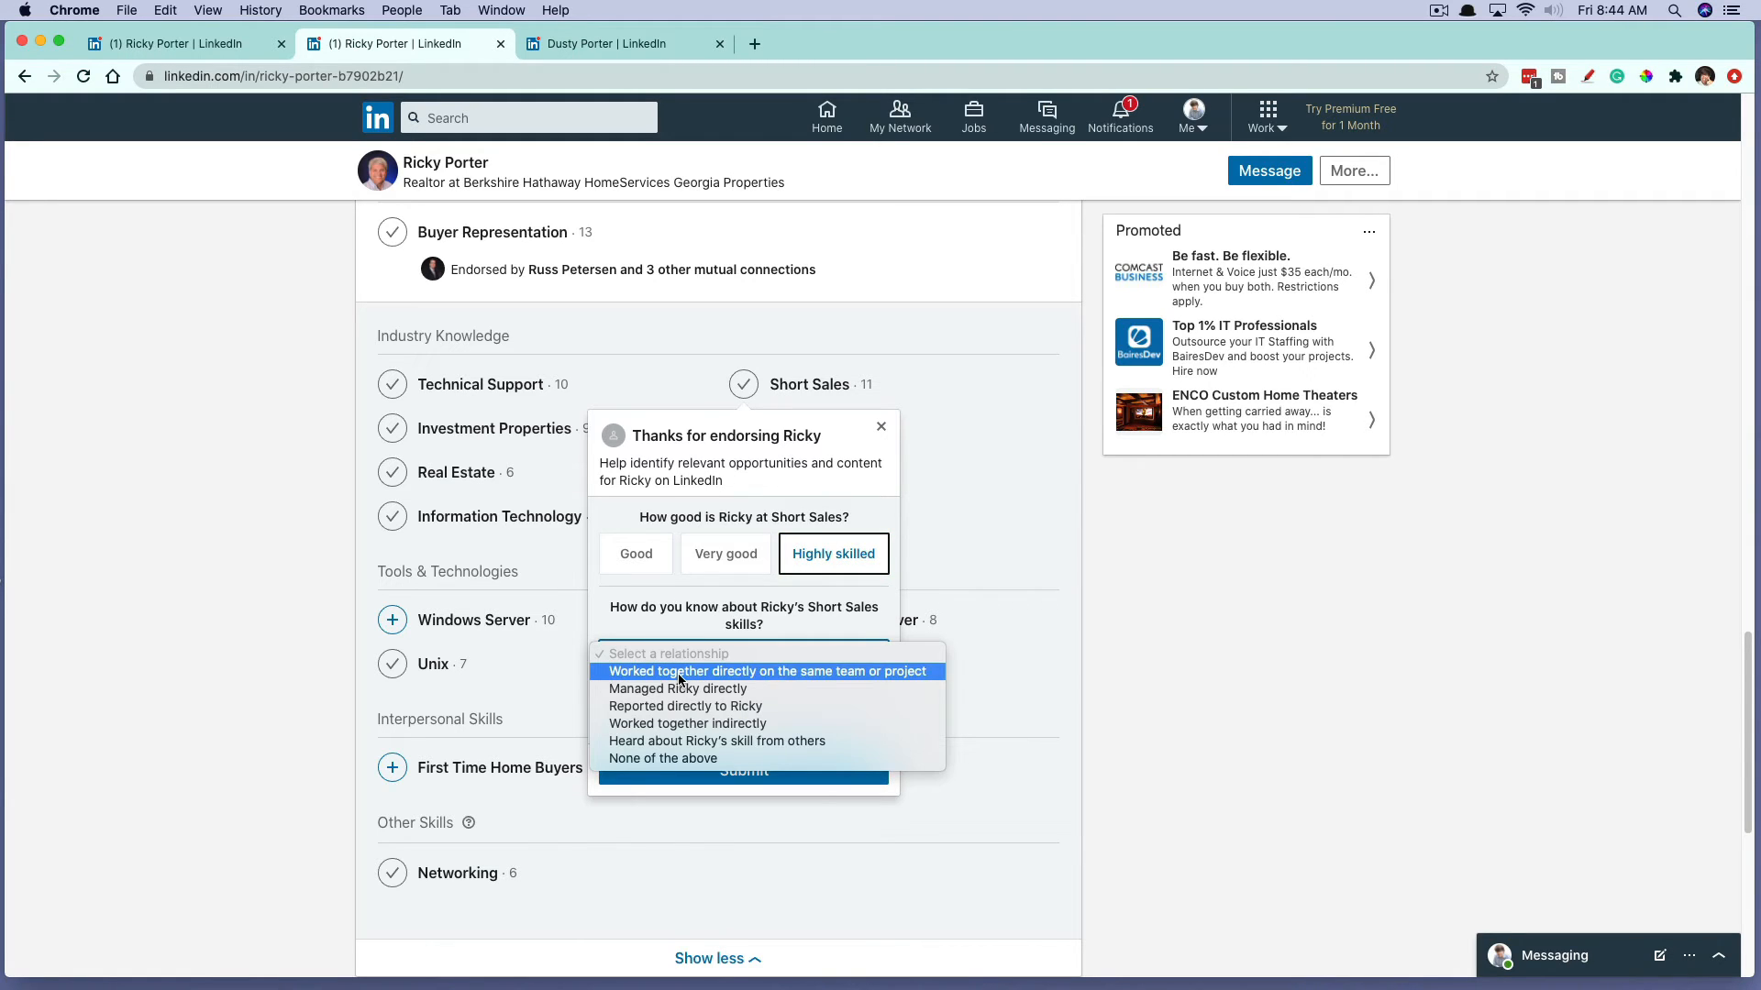
{"action": "mouse_move", "coordinate": [699, 646]}
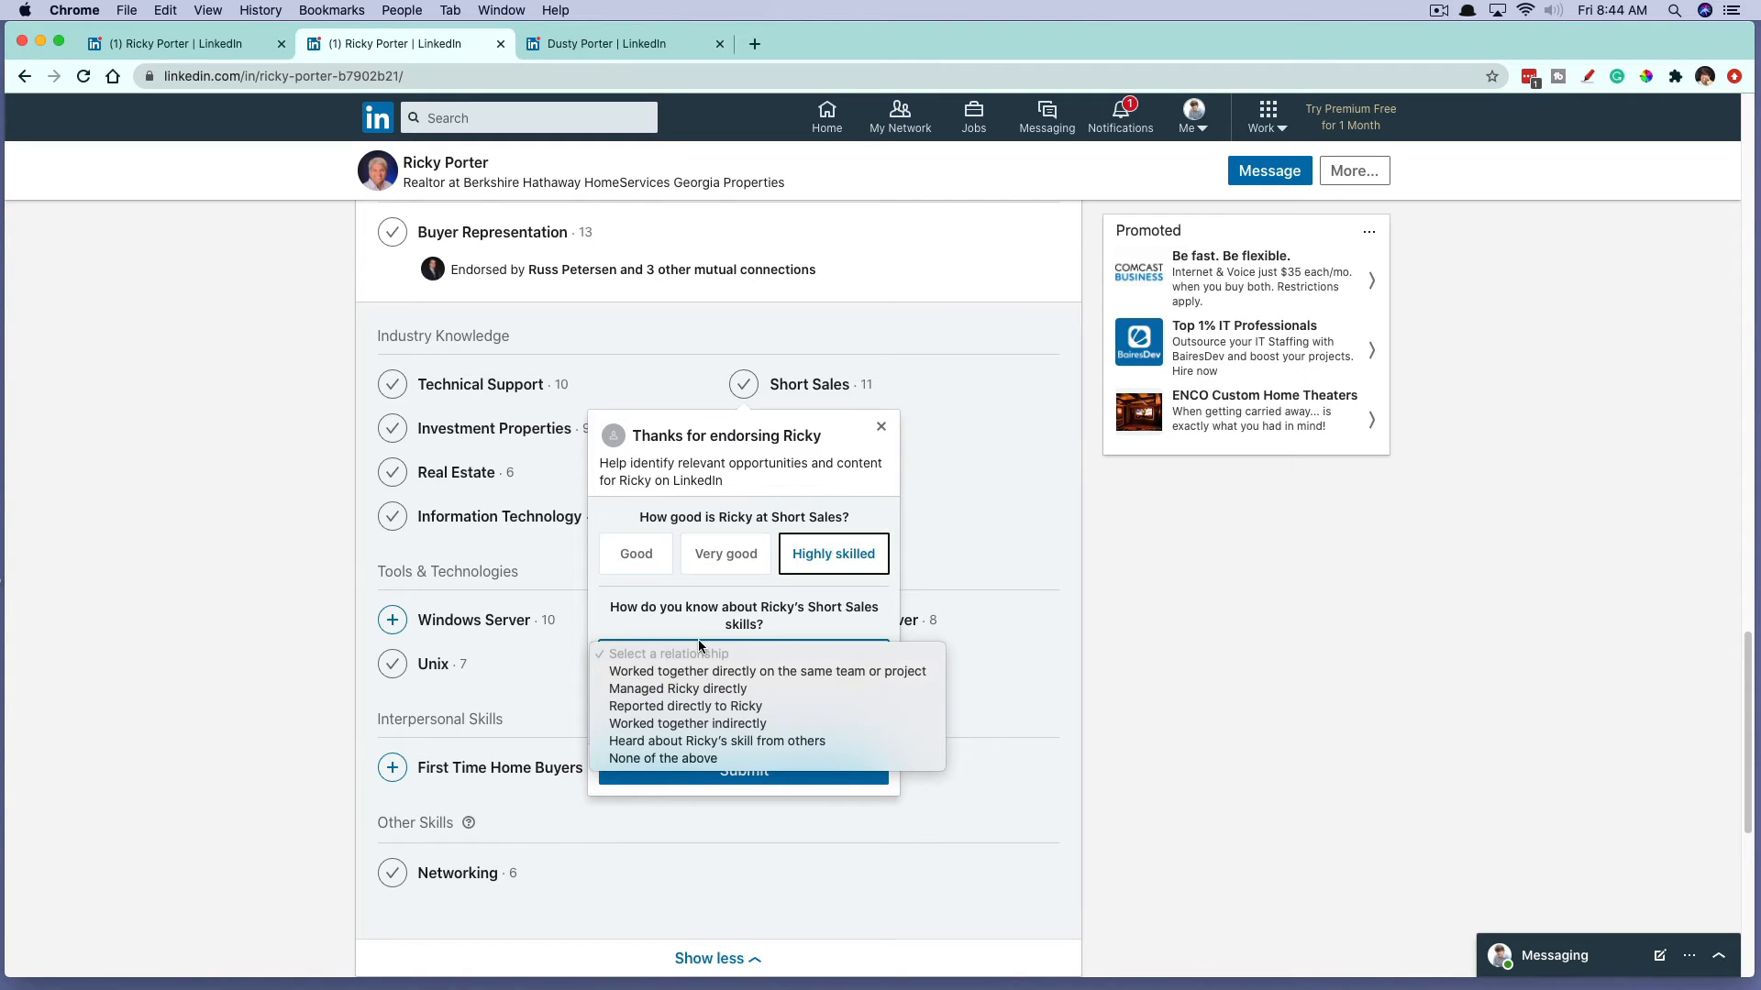
{"action": "left_click", "coordinate": [766, 670]}
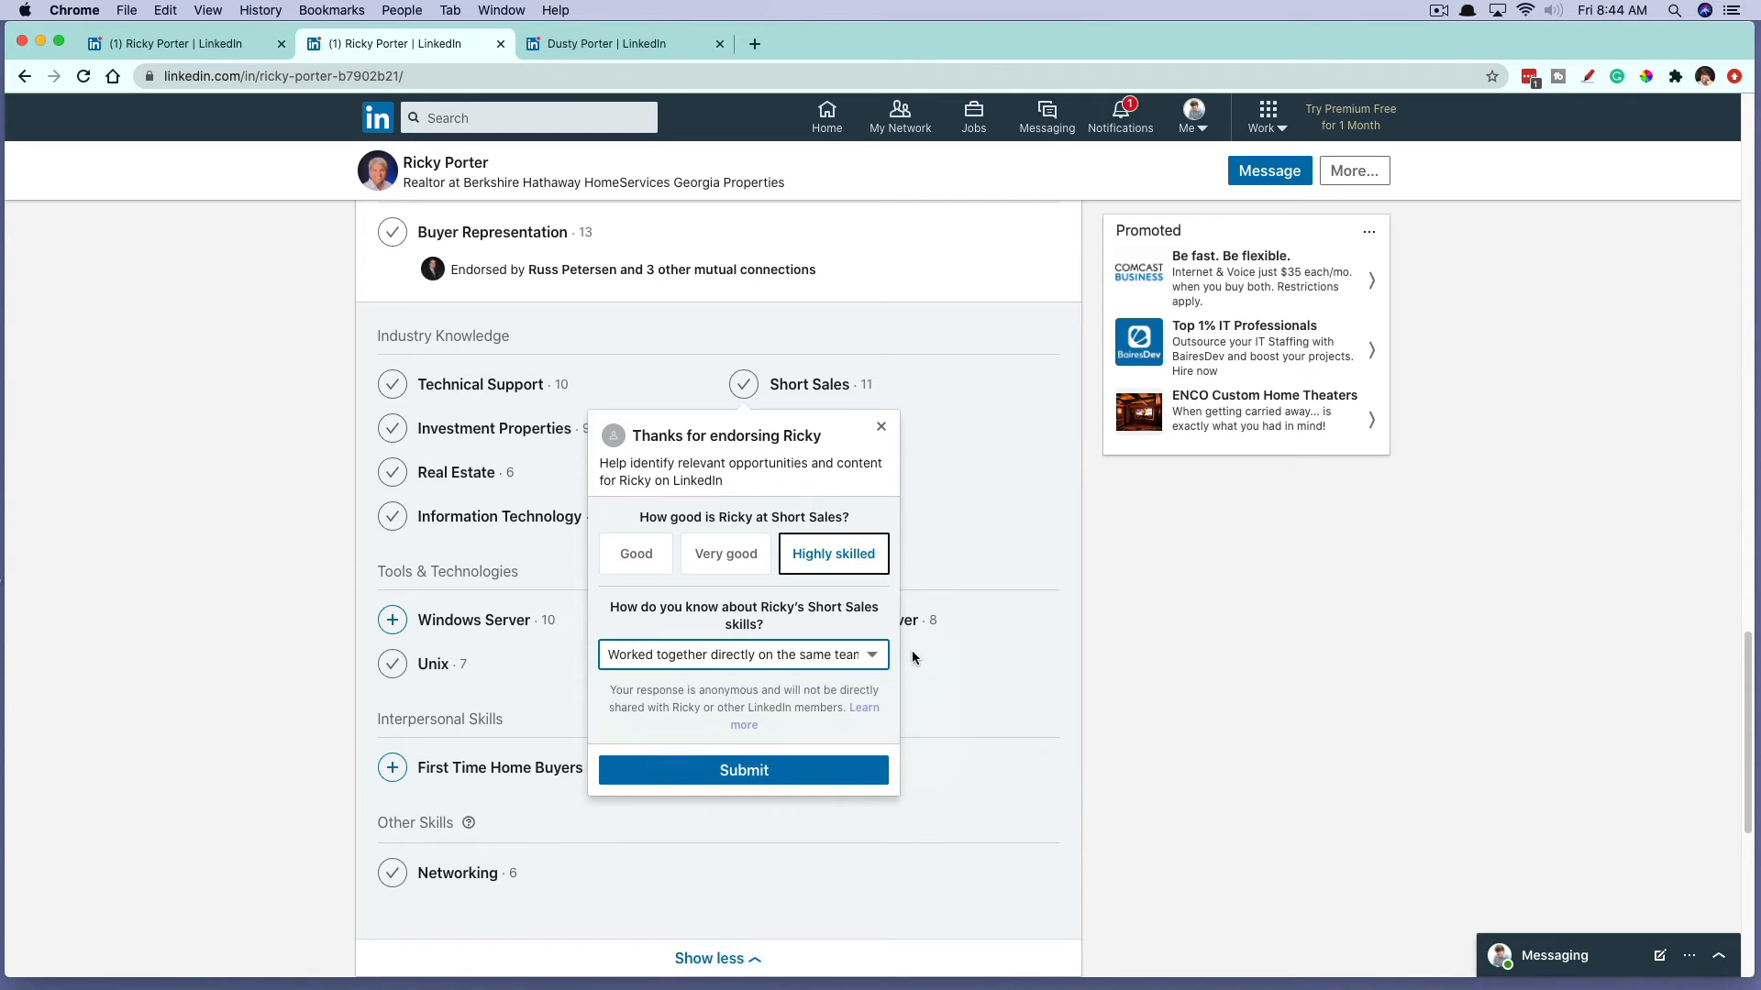
{"action": "left_click", "coordinate": [742, 769]}
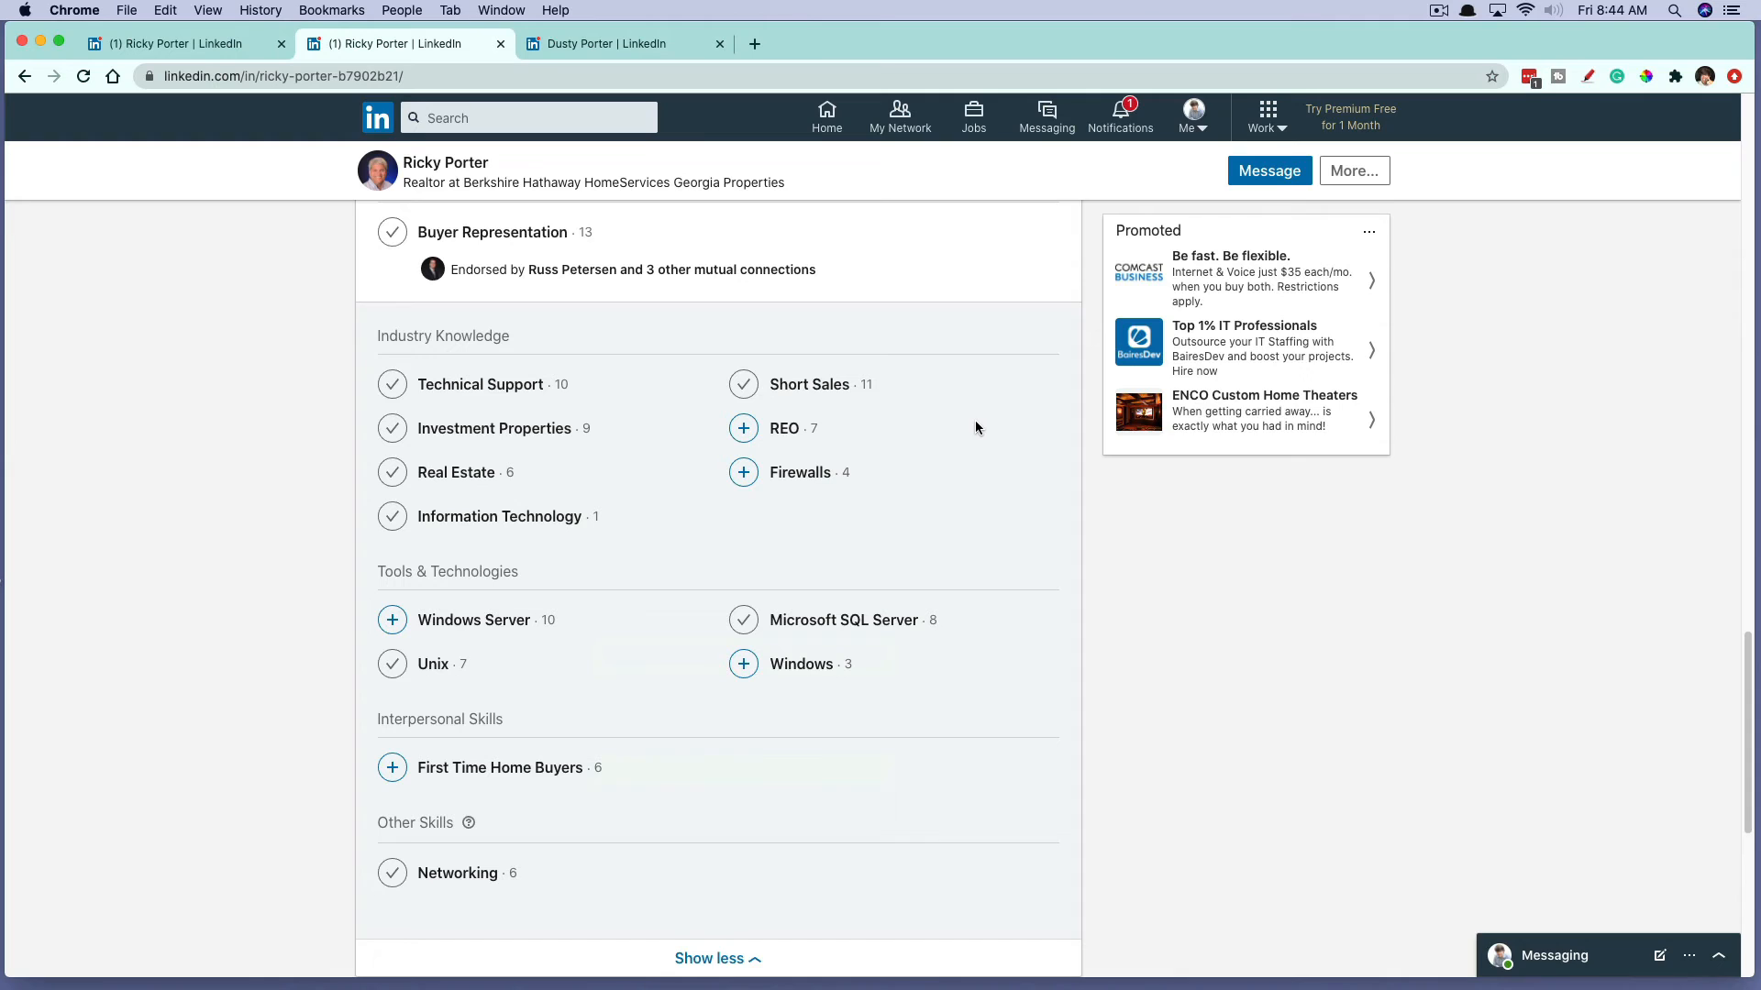
{"action": "mouse_move", "coordinate": [583, 619]}
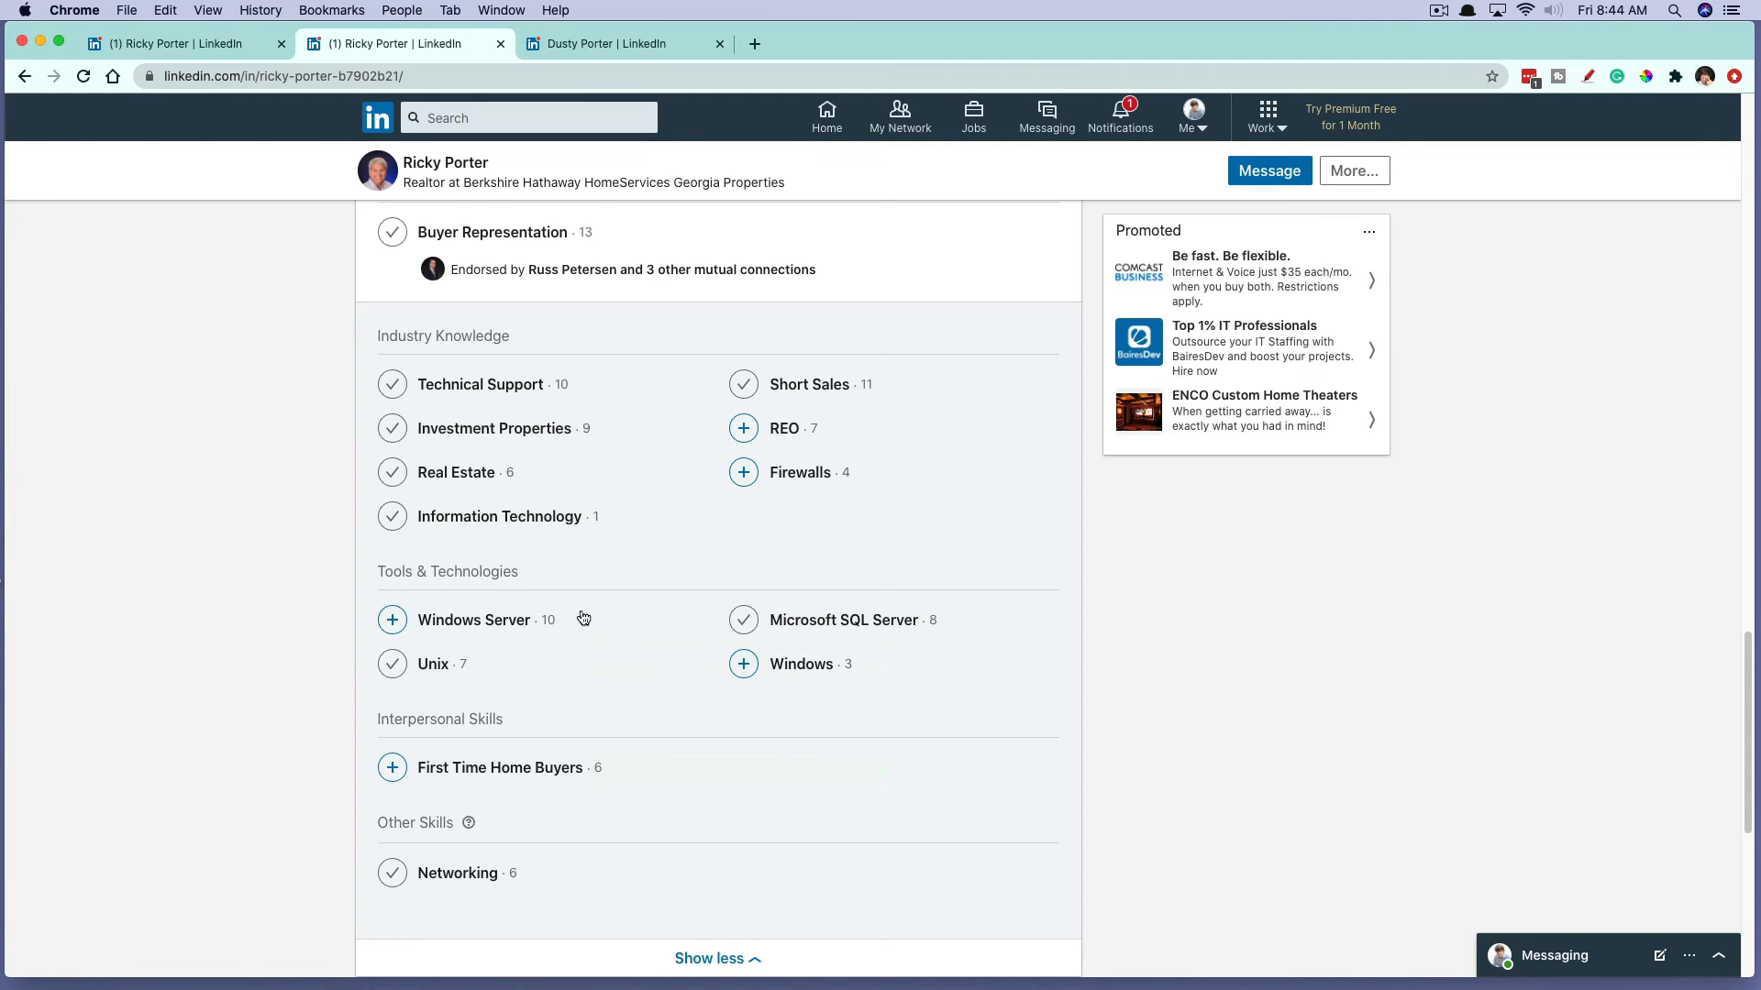
{"action": "scroll", "scroll_direction": "down", "scroll_amount": 3}
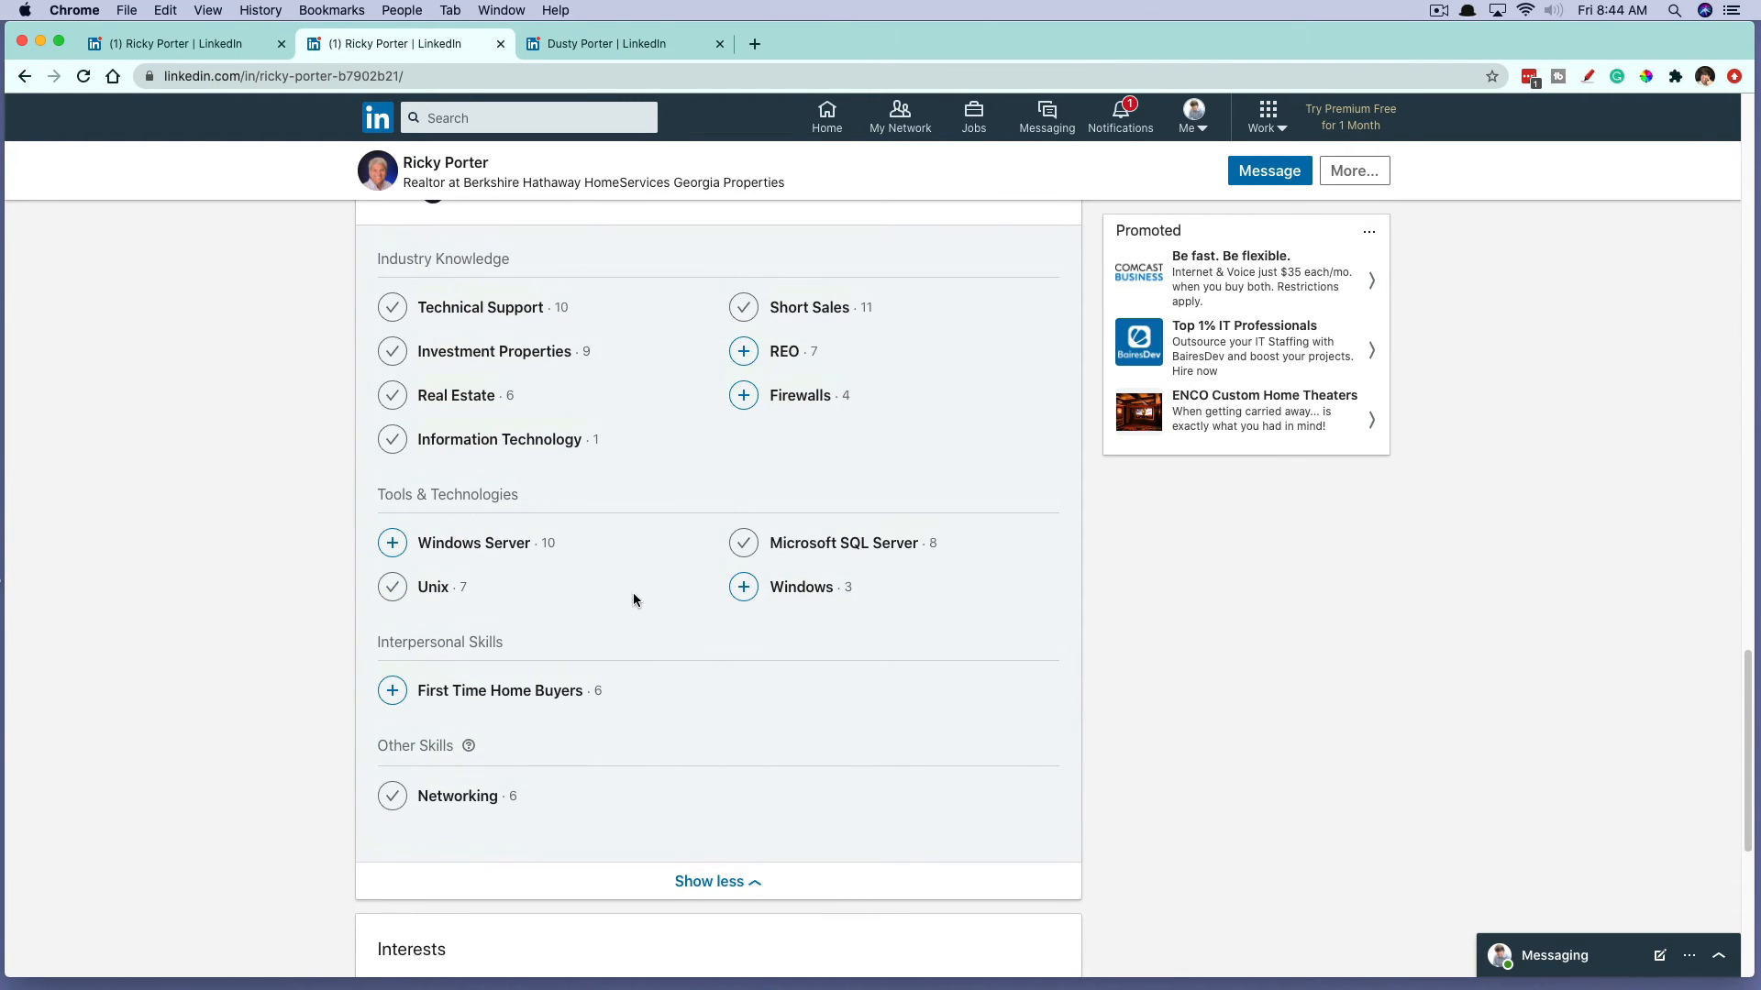
{"action": "scroll", "scroll_direction": "down", "scroll_amount": 3}
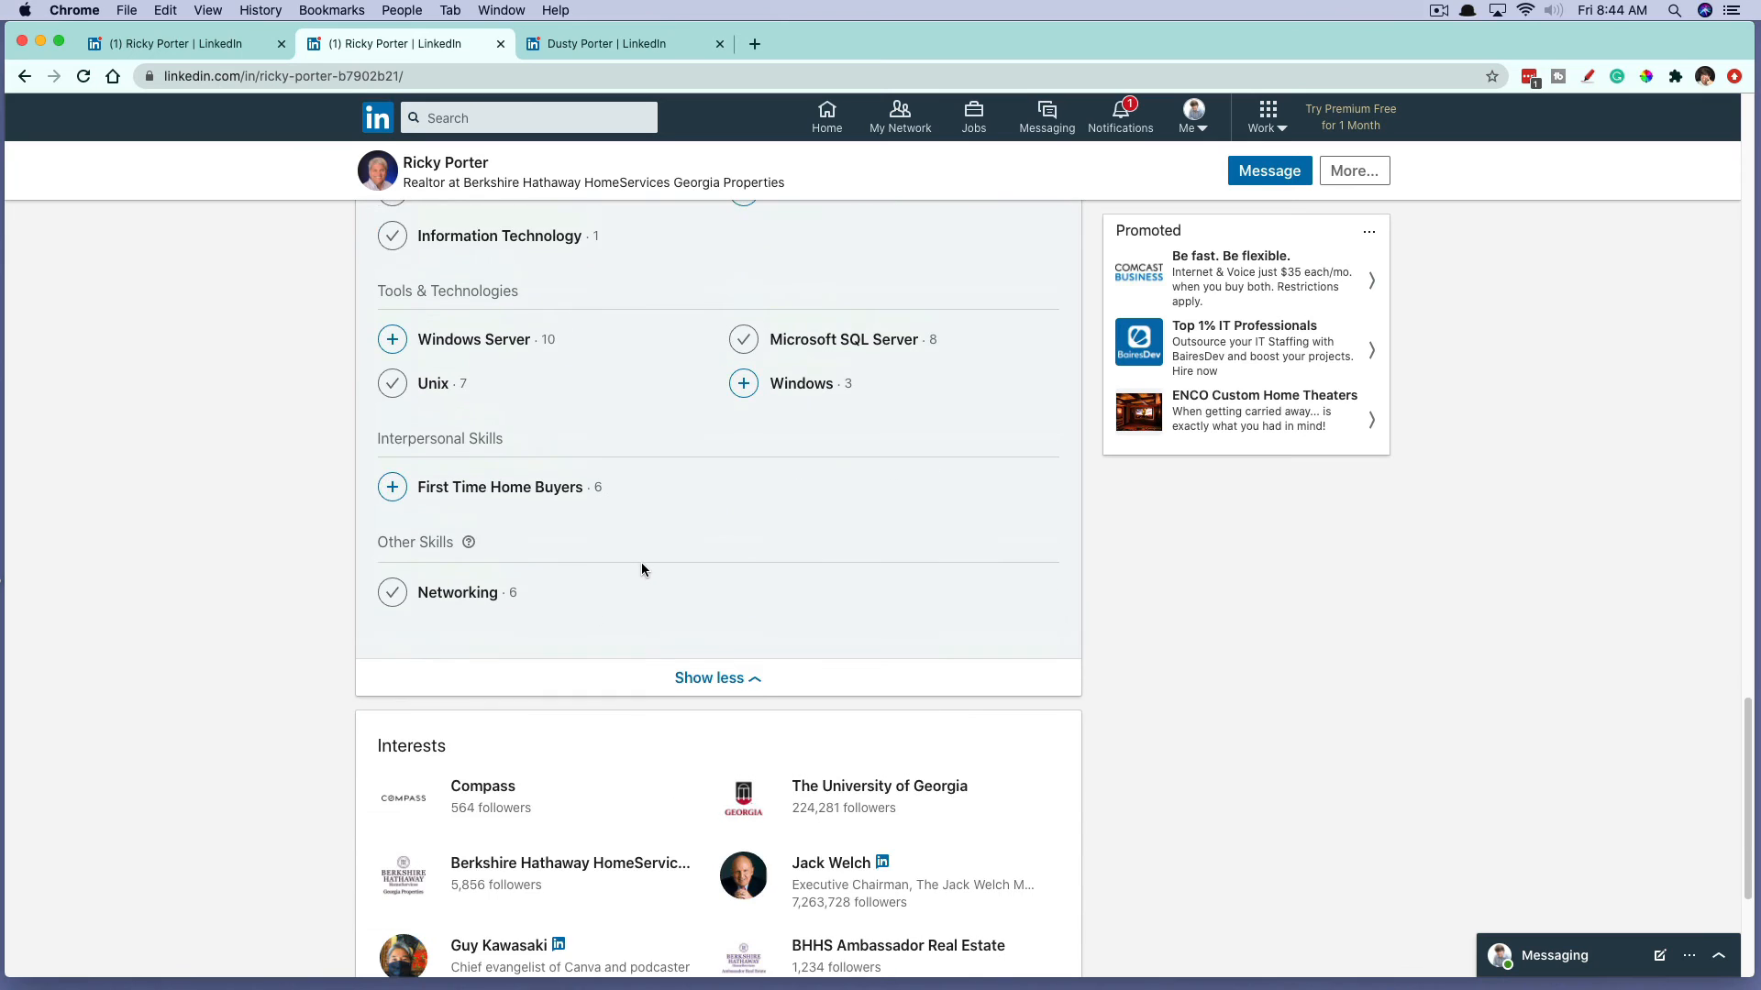
{"action": "scroll", "scroll_direction": "up", "scroll_amount": 3}
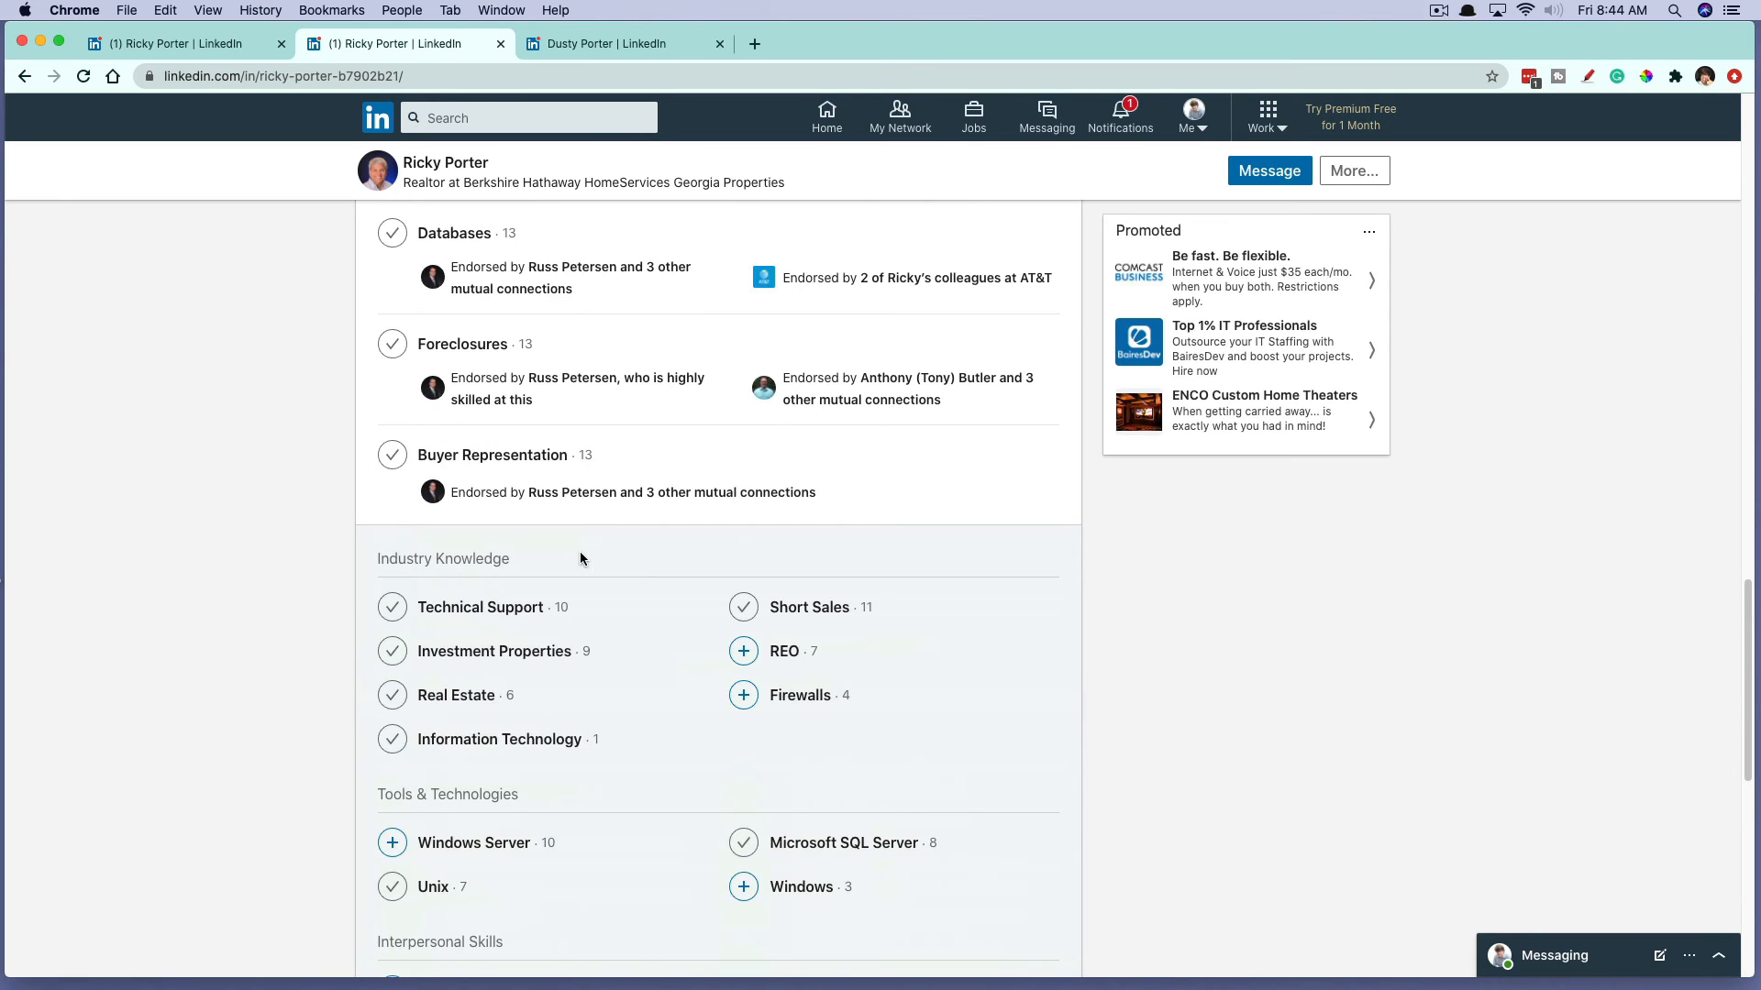
{"action": "mouse_move", "coordinate": [565, 552]}
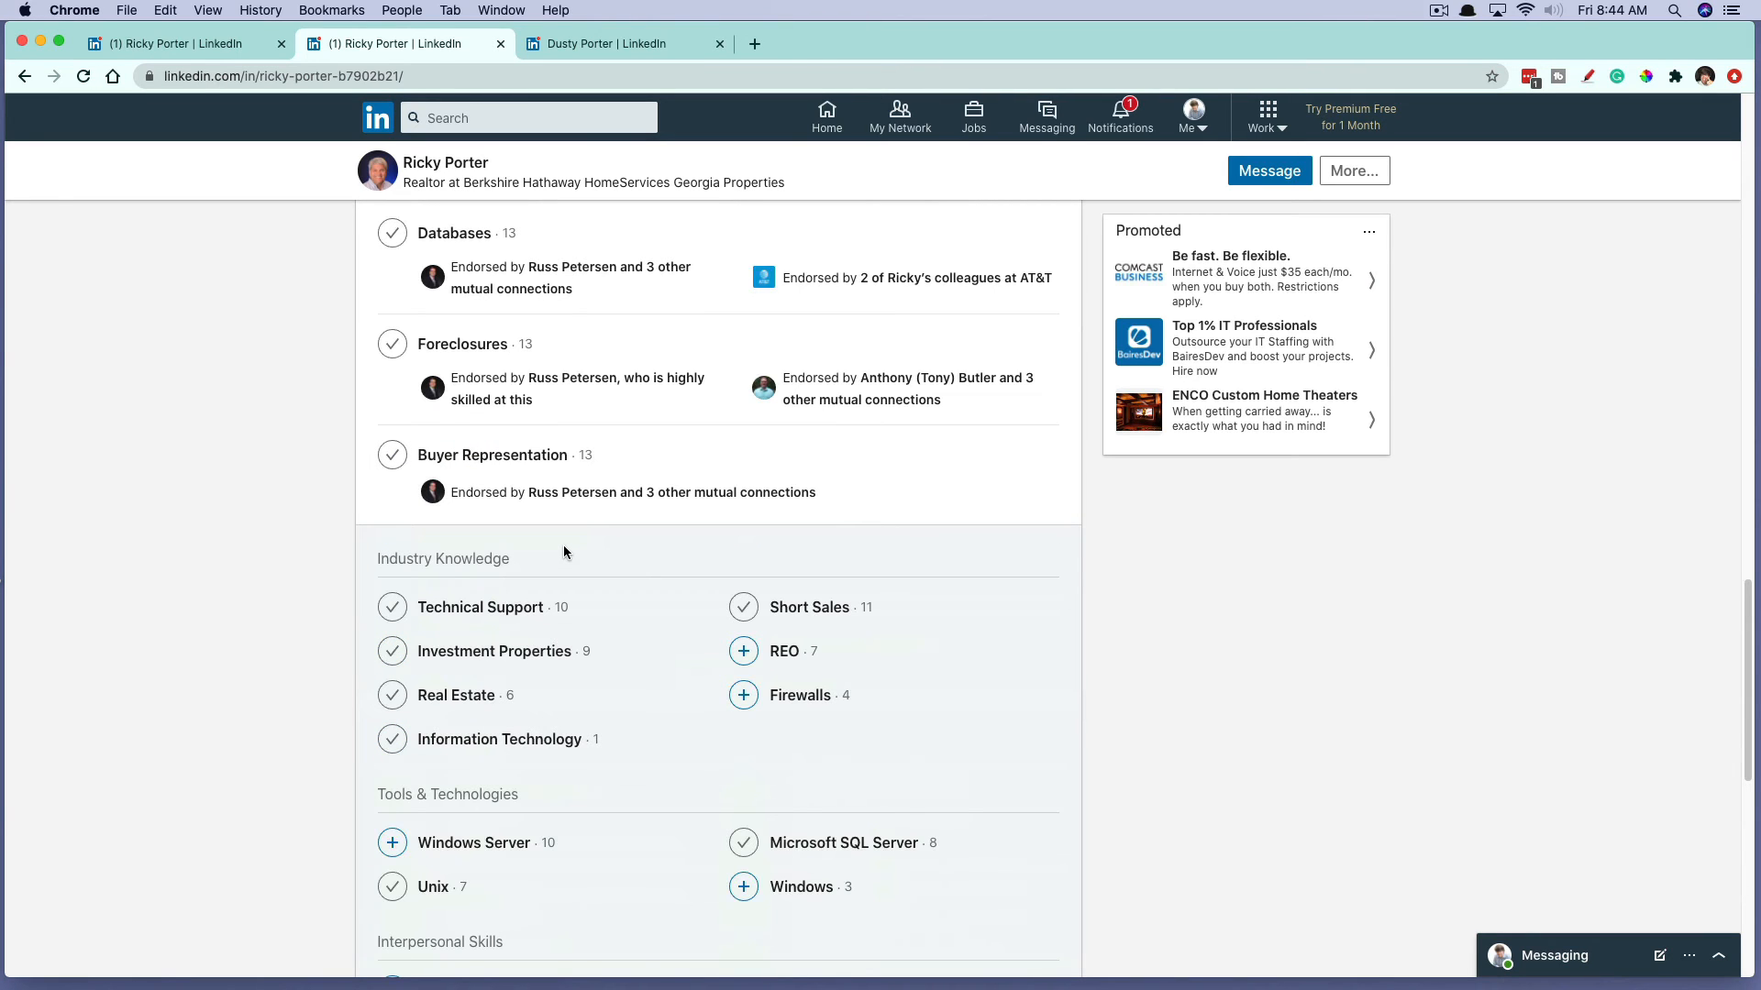